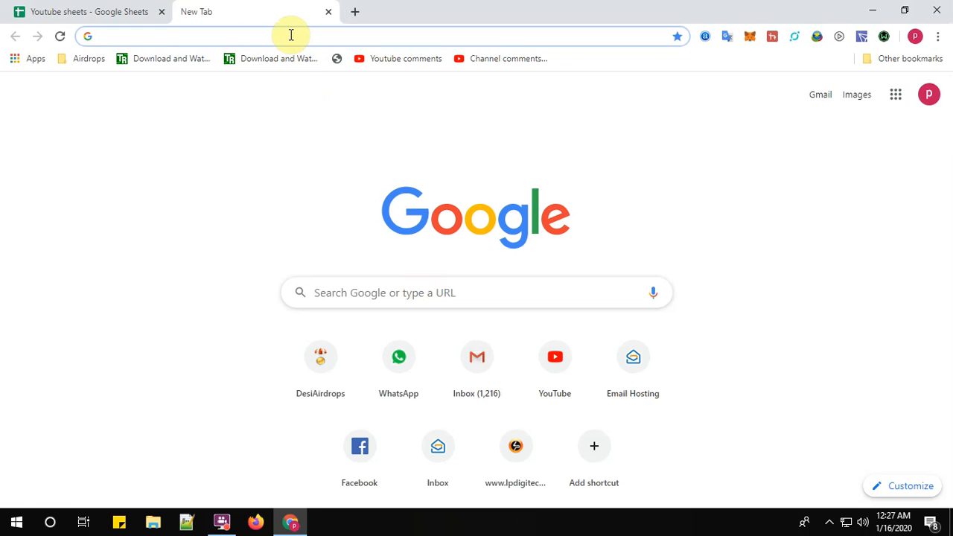
- Go to desiairdrops.com and open the Bitflexo By Coinkeeper airdrop card
type("w")
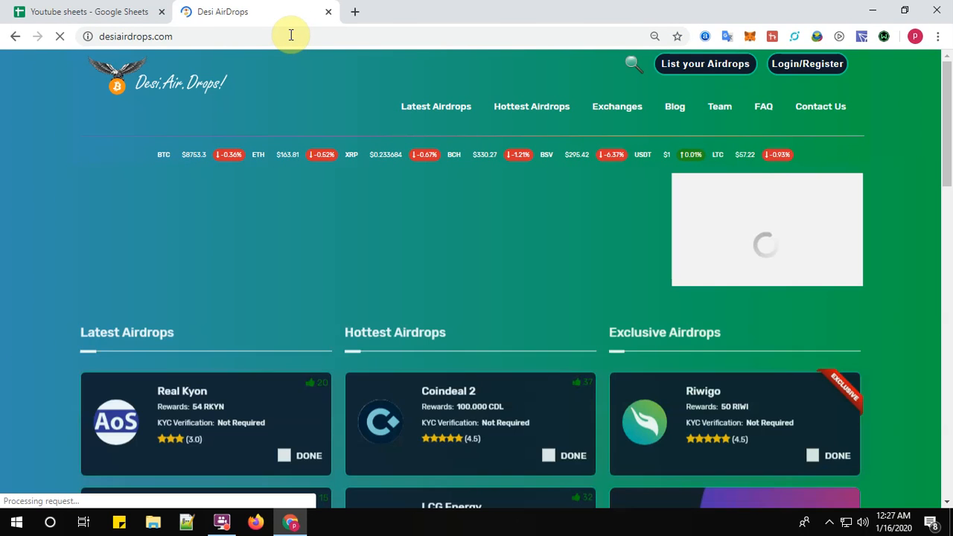
scroll("down", 3)
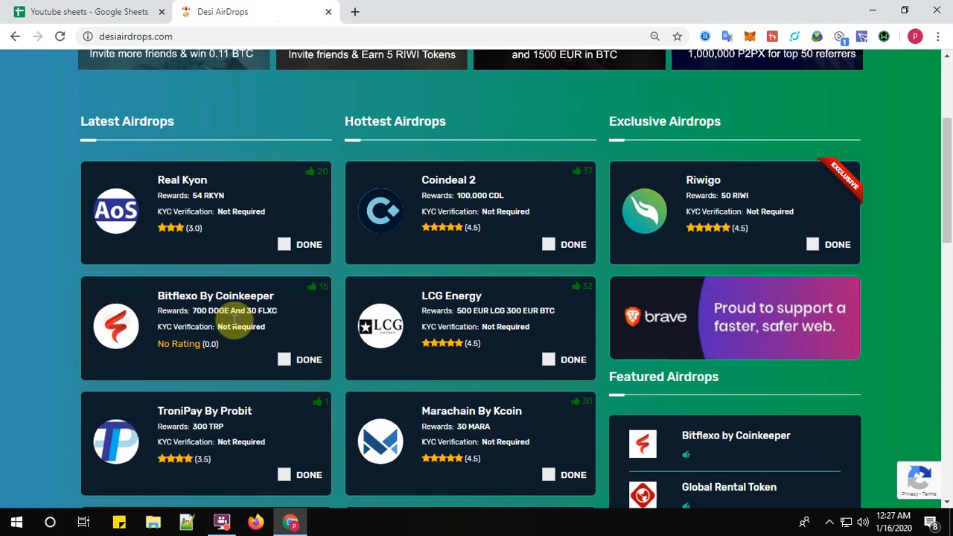
left_click(215, 296)
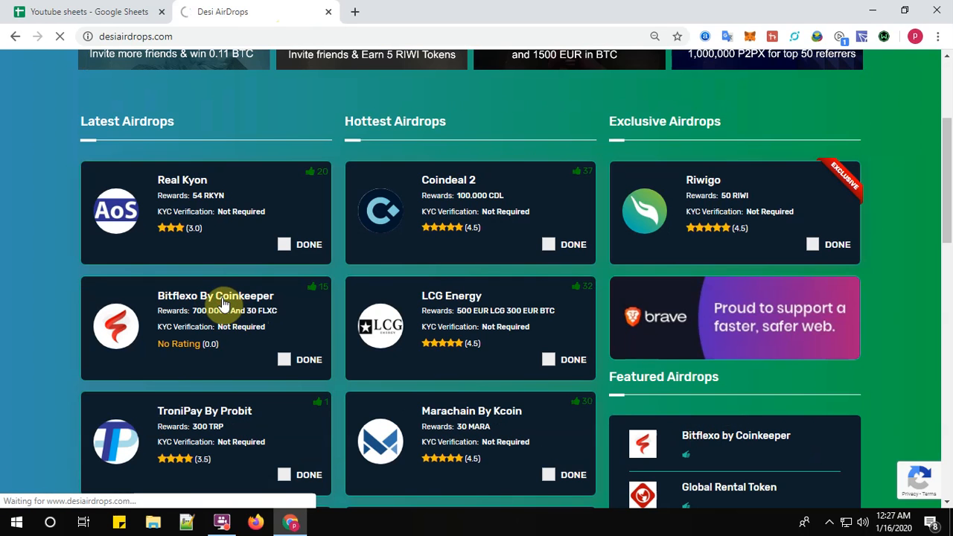
- Load the Bitflexo by Coinkeeper page and scroll down to its eight participation steps
left_click(216, 295)
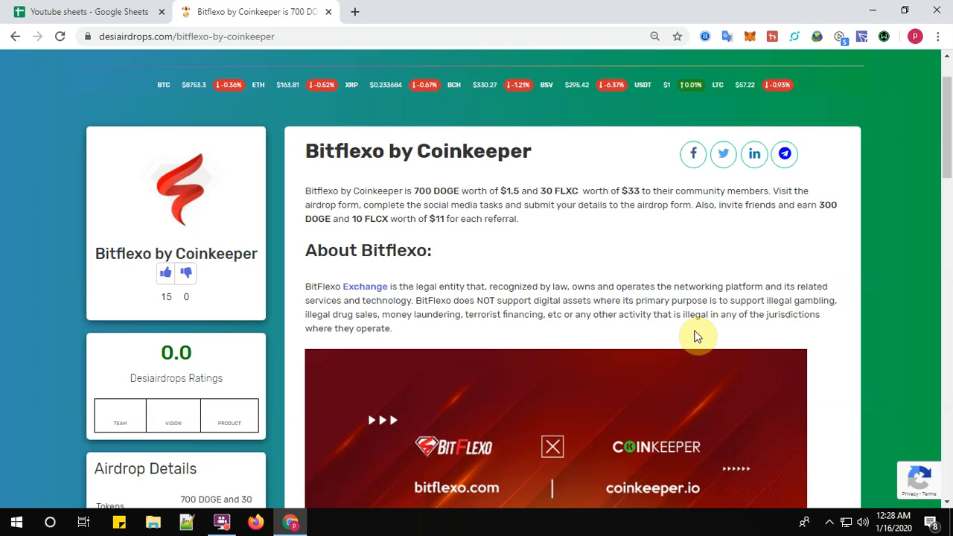
scroll("down", 3)
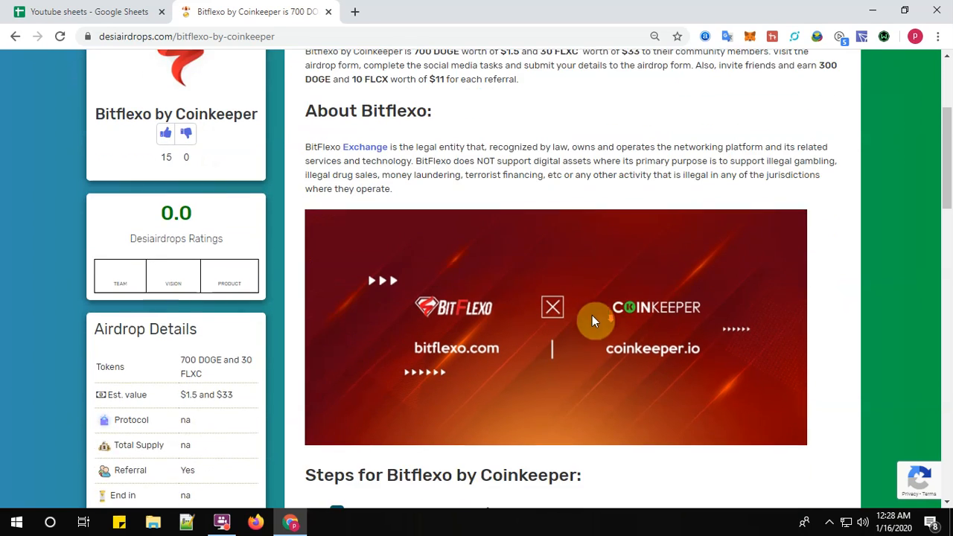
mouse_move(580, 308)
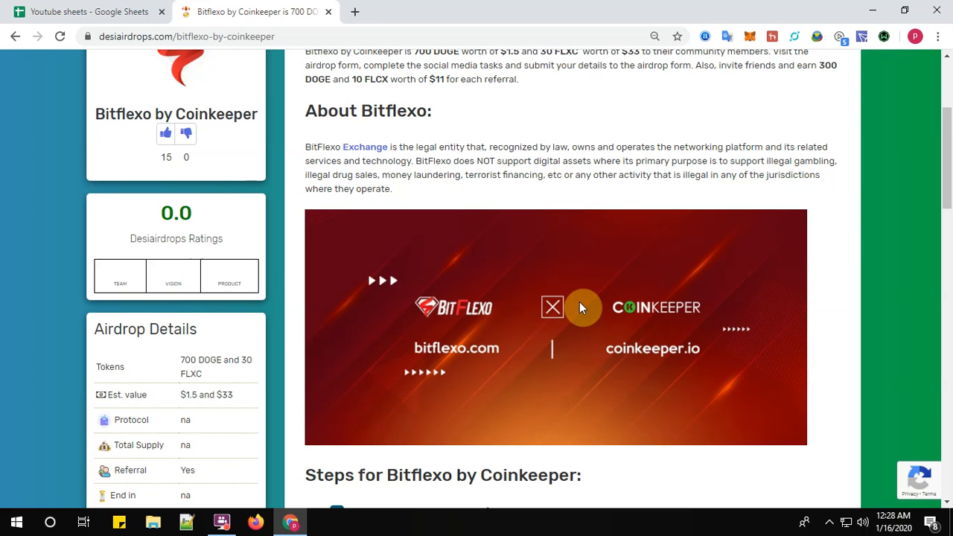
scroll("down", 3)
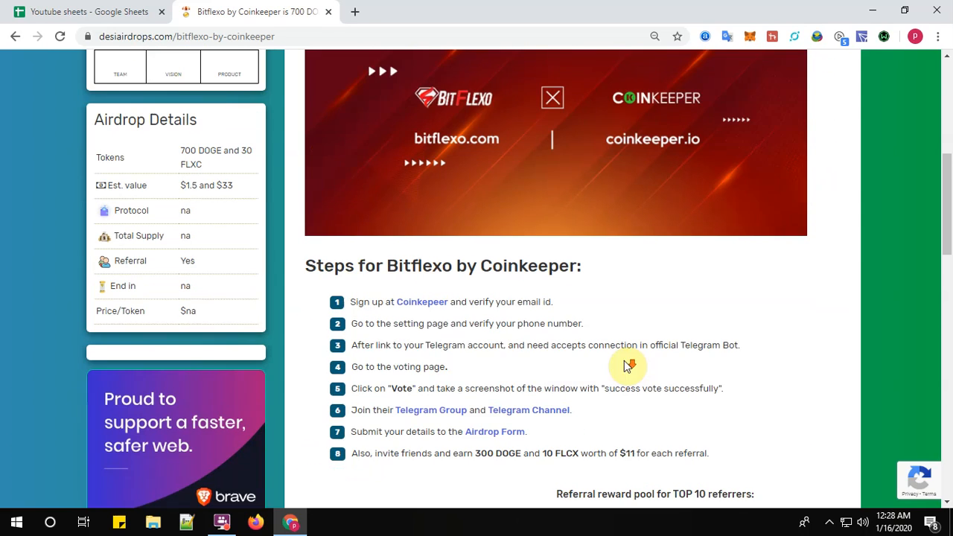
scroll("down", 3)
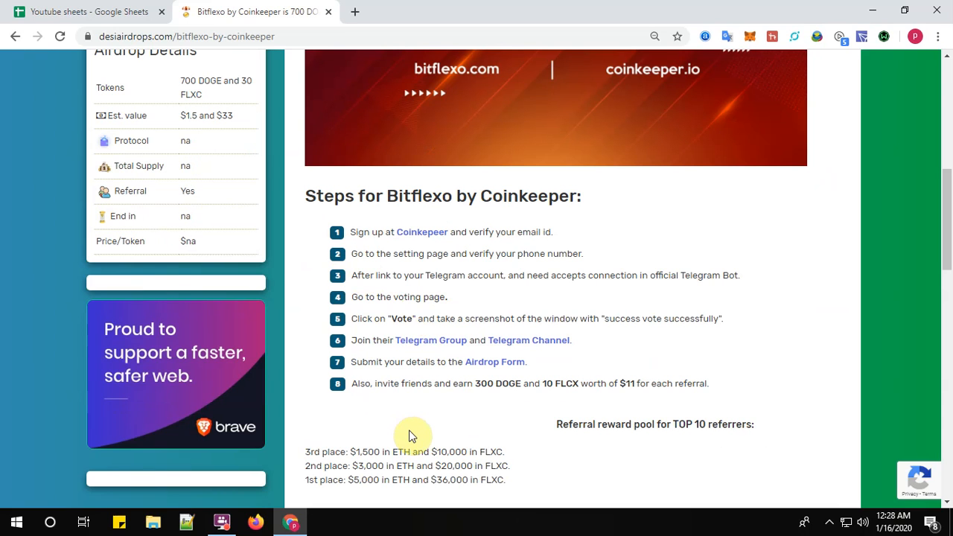
mouse_move(419, 417)
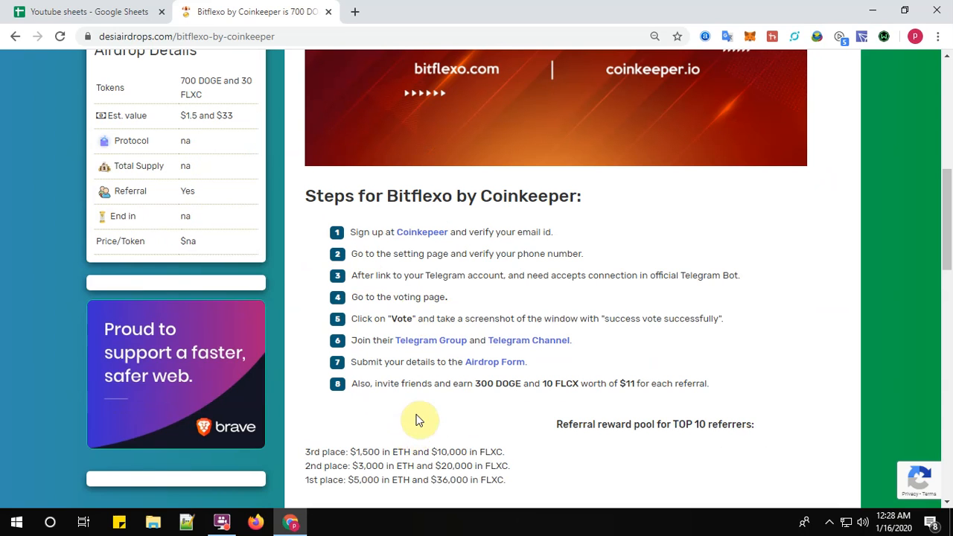
- Follow step 1's Coinkeeper link and go to the CoinKeeper login form
left_click(422, 232)
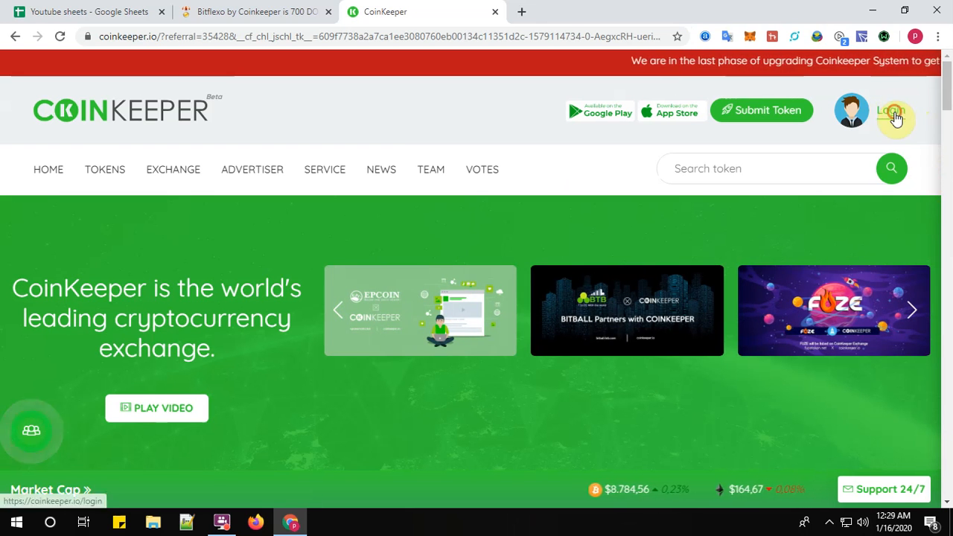
left_click(891, 110)
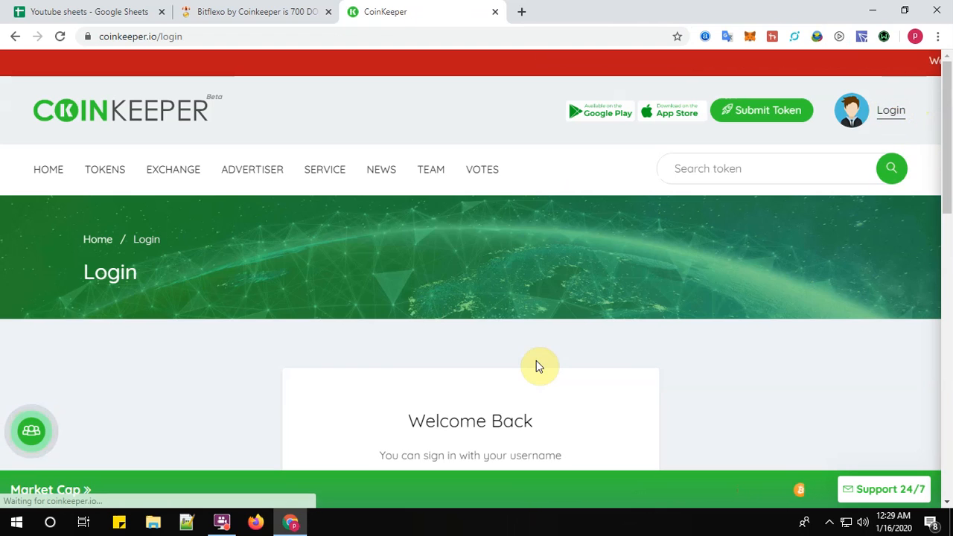
scroll("down", 3)
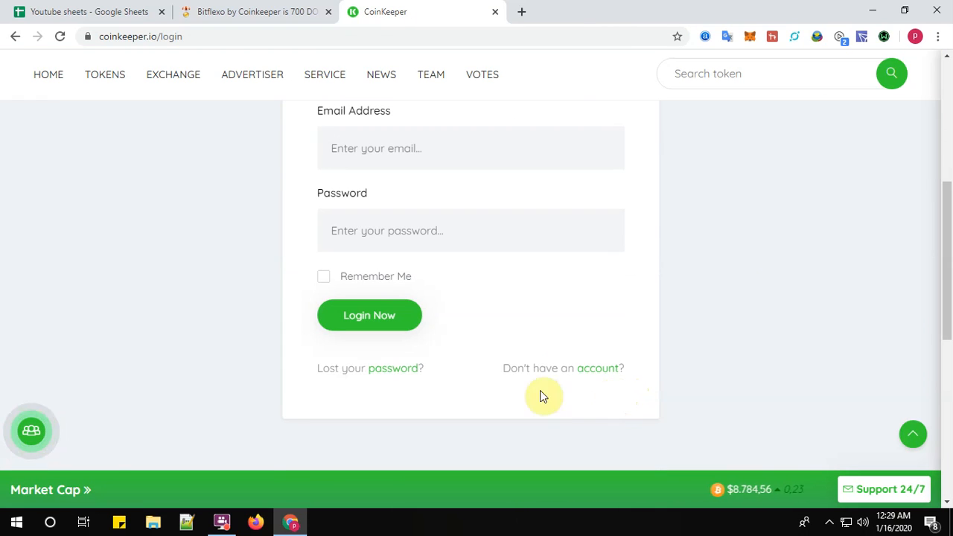
- Sign up with full name, suggested desiairdrops email and password, accepting the terms
left_click(600, 368)
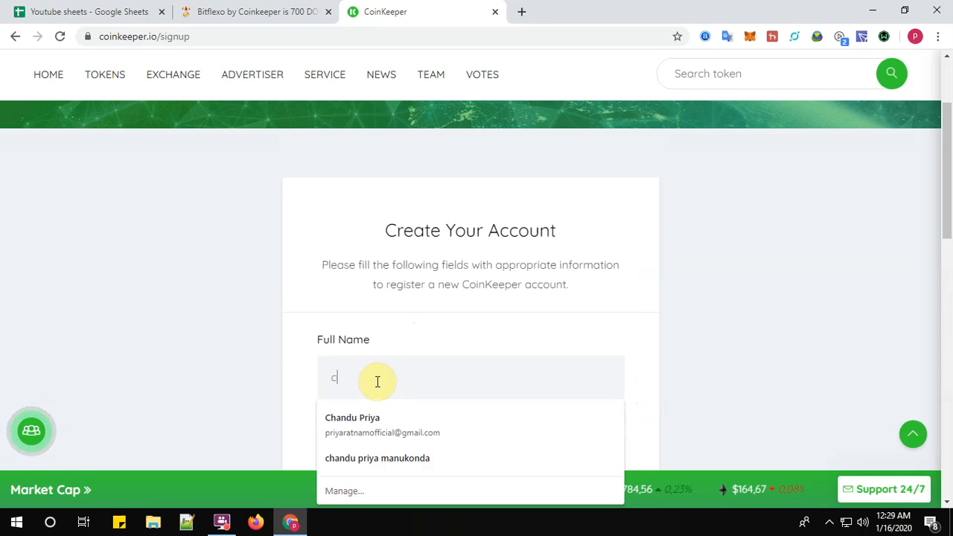
type("handupriy")
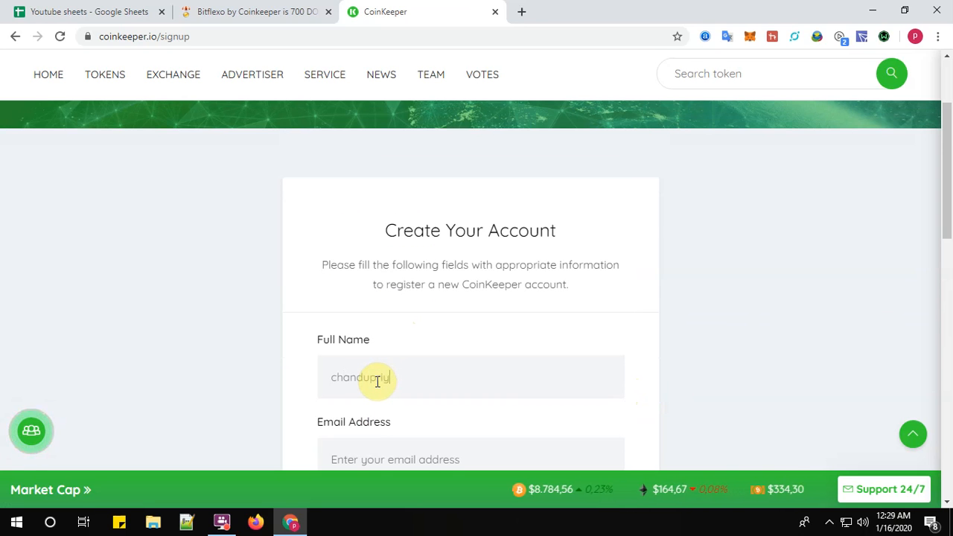
left_click(415, 320)
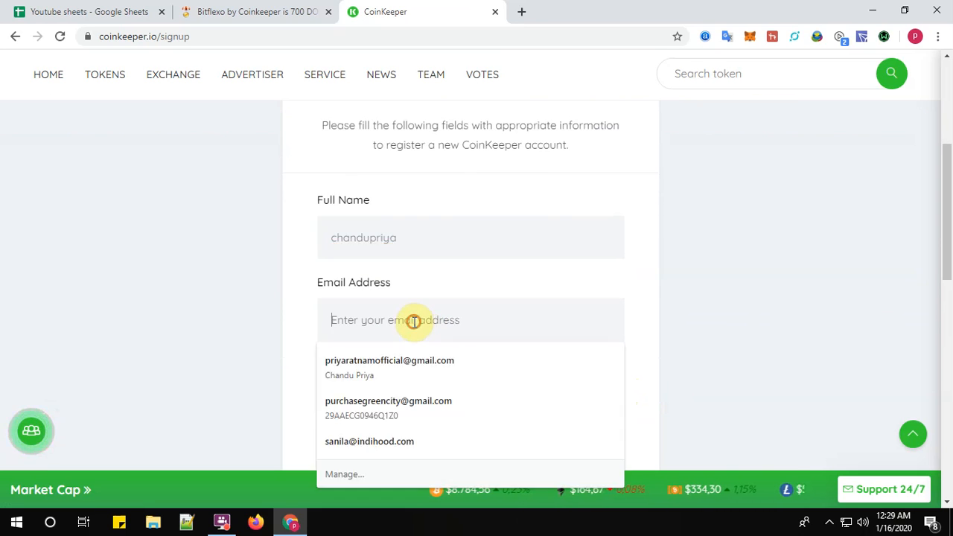
type("desiairdro")
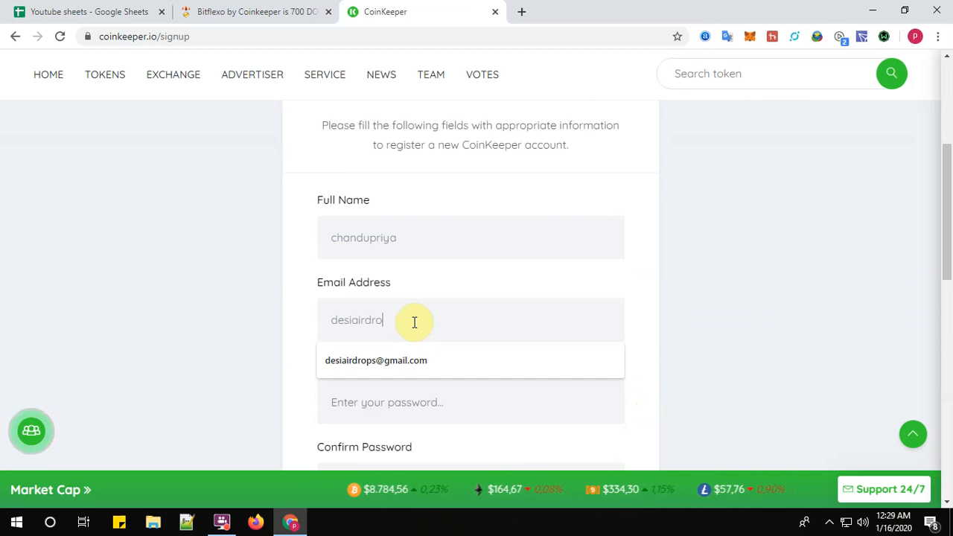
left_click(376, 360)
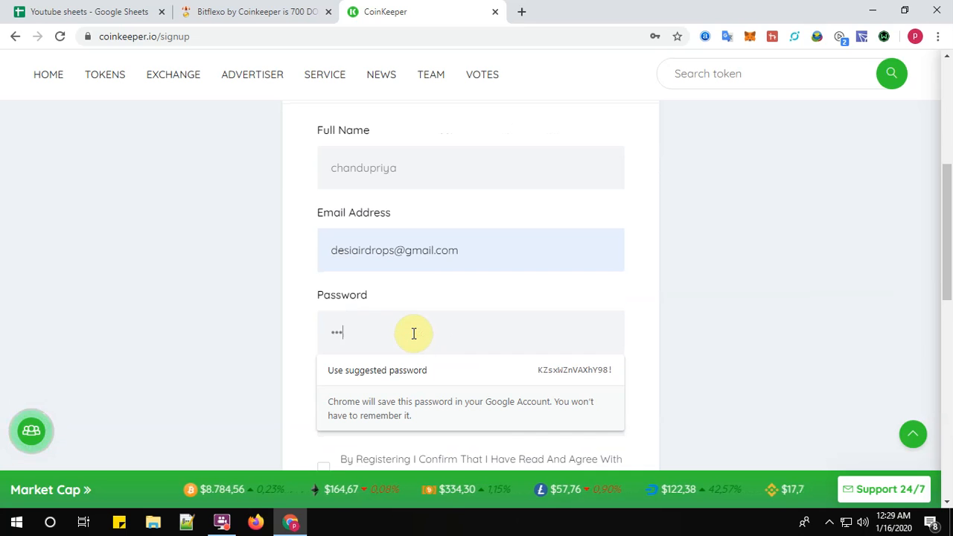
type("assword")
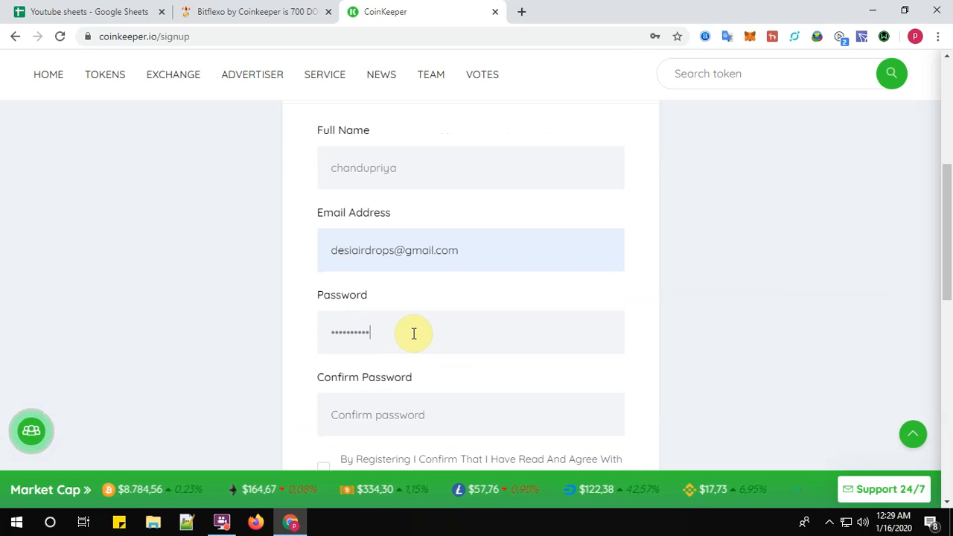
scroll("down", 3)
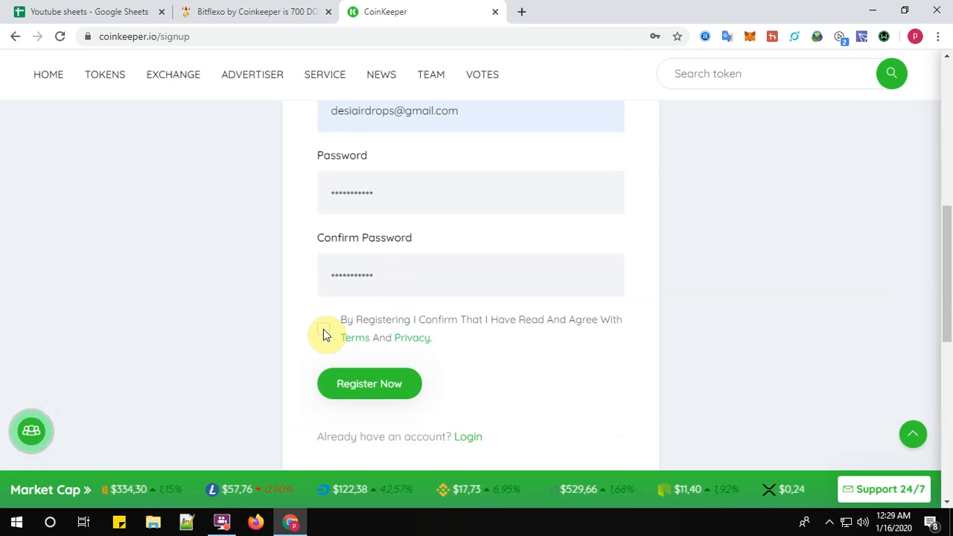
left_click(323, 328)
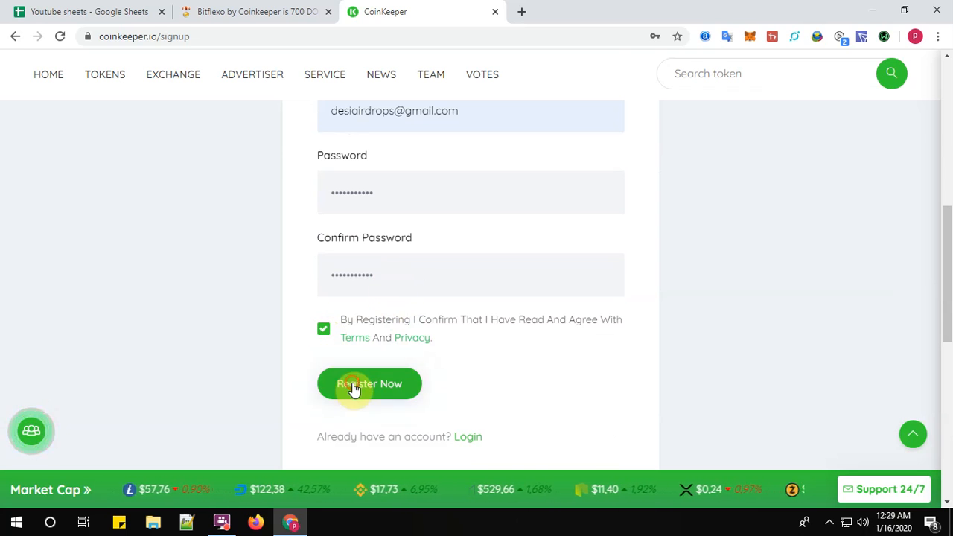
left_click(369, 383)
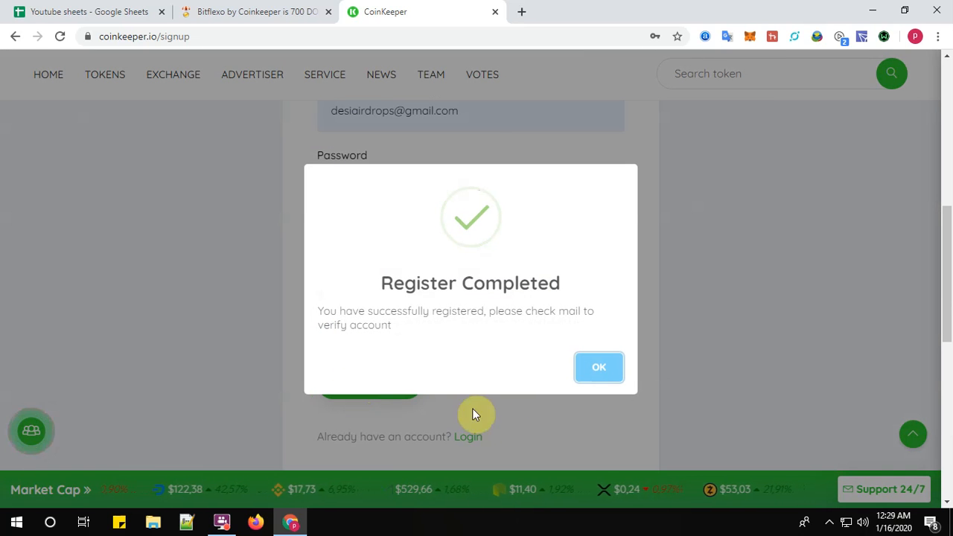
- Dismiss the registration confirmation and save the CoinKeeper password in Chrome
left_click(599, 367)
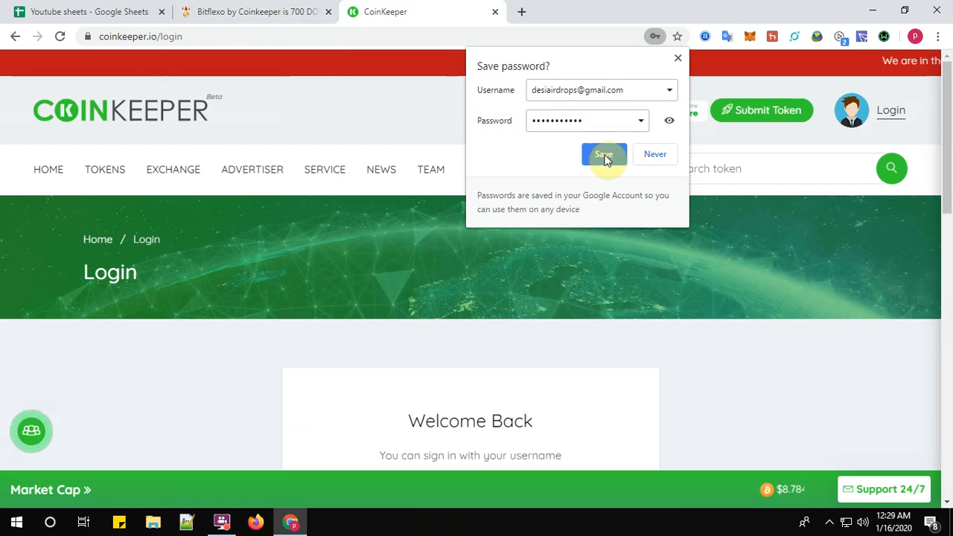
left_click(254, 11)
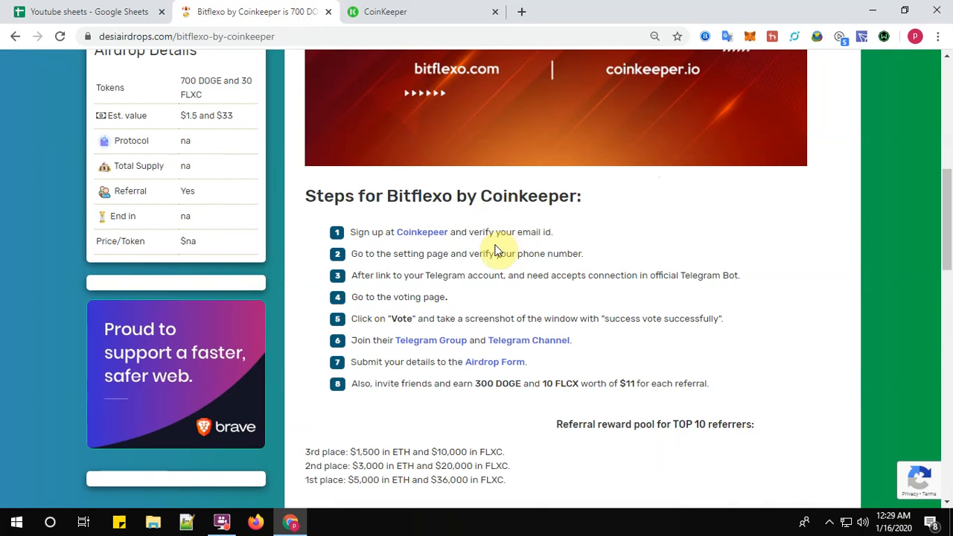
mouse_move(523, 245)
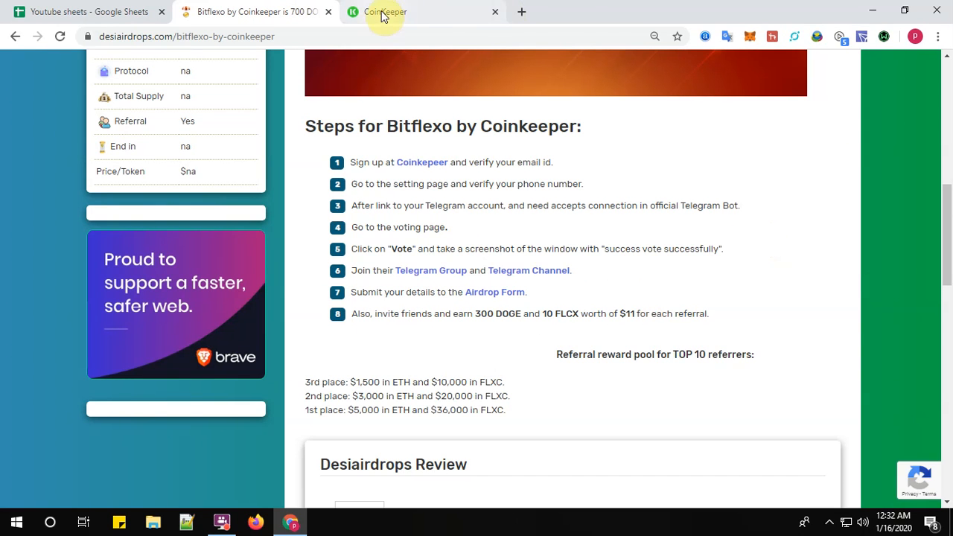
- Open CoinKeeper settings, start 'Log in with Telegram' and choose India (+91)
left_click(385, 12)
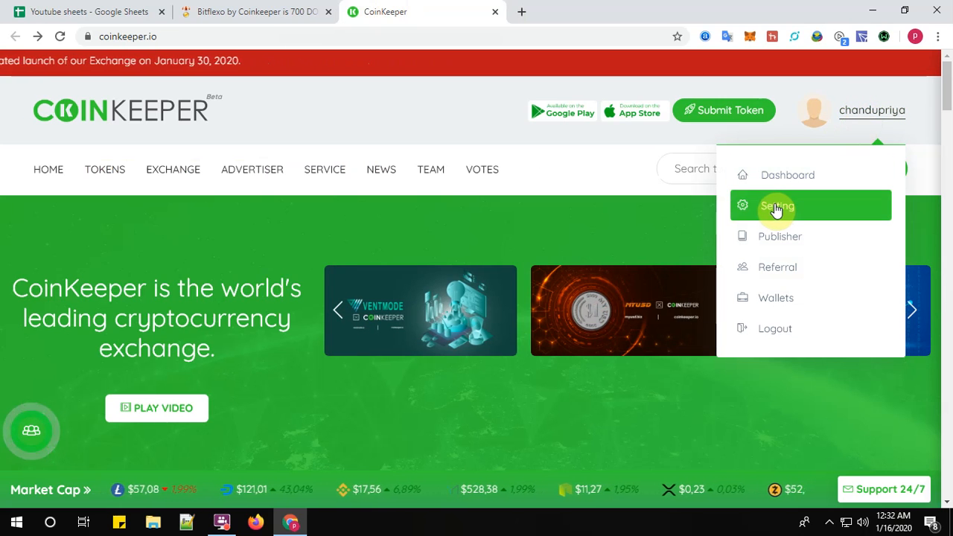
left_click(776, 205)
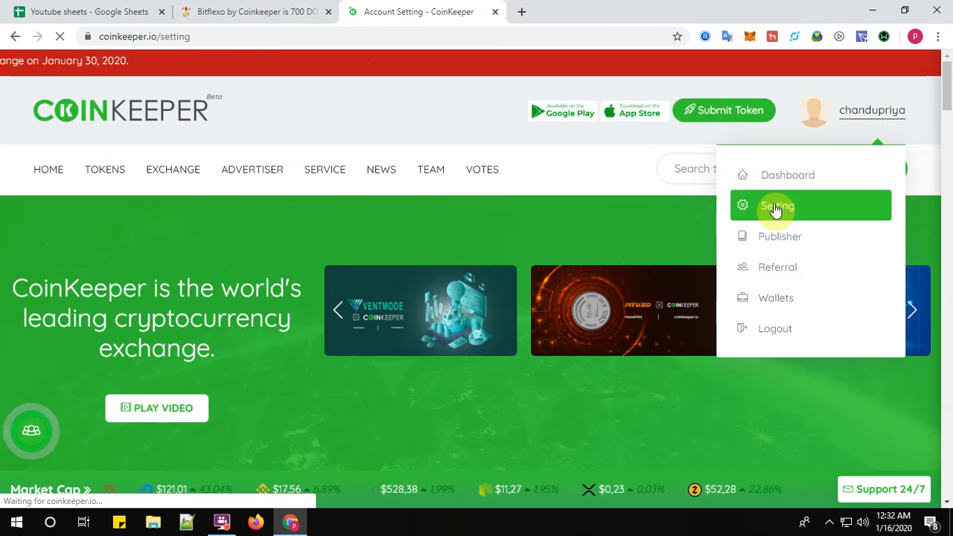
left_click(777, 205)
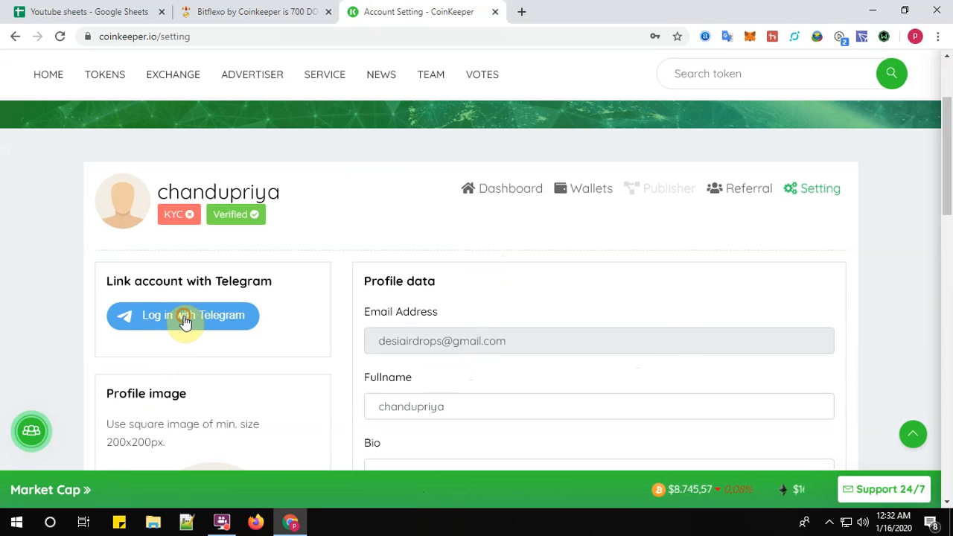
left_click(182, 315)
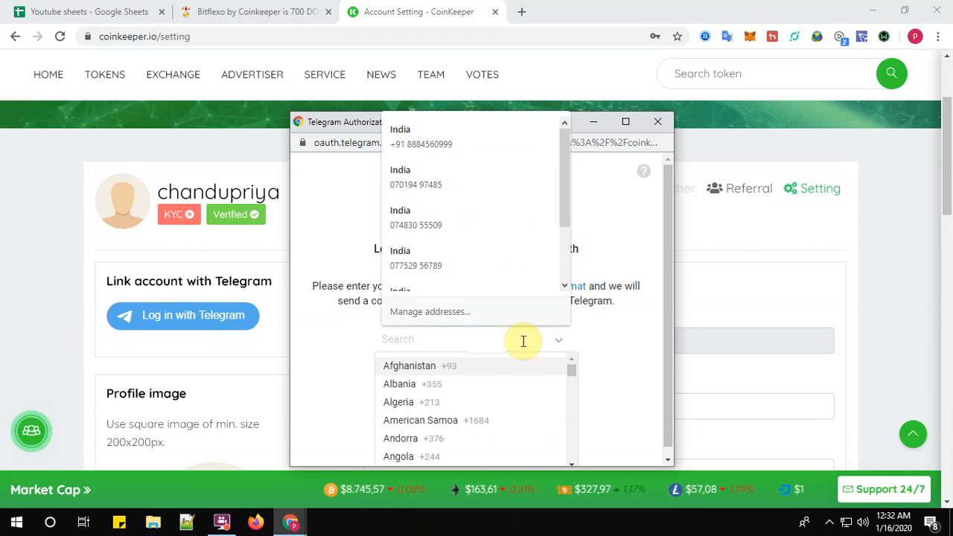
type("in")
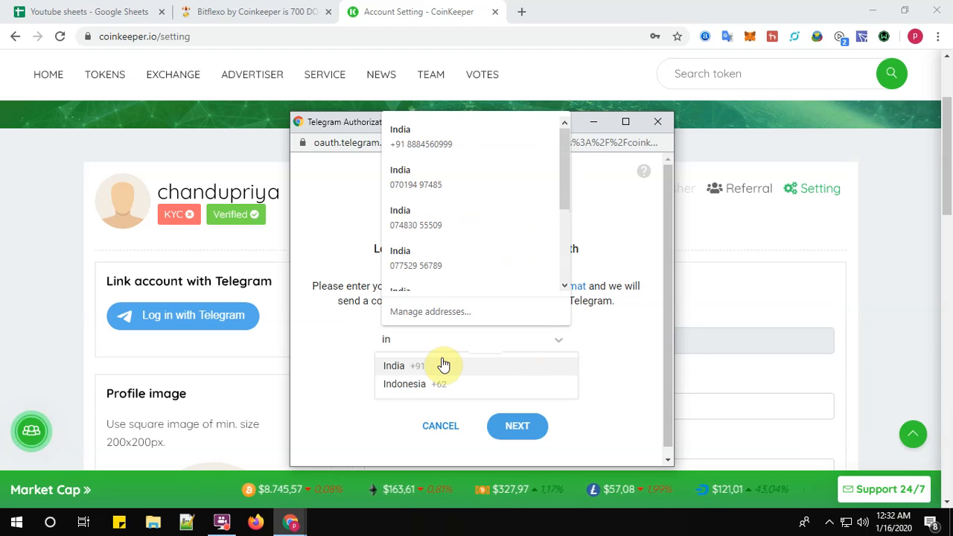
left_click(393, 366)
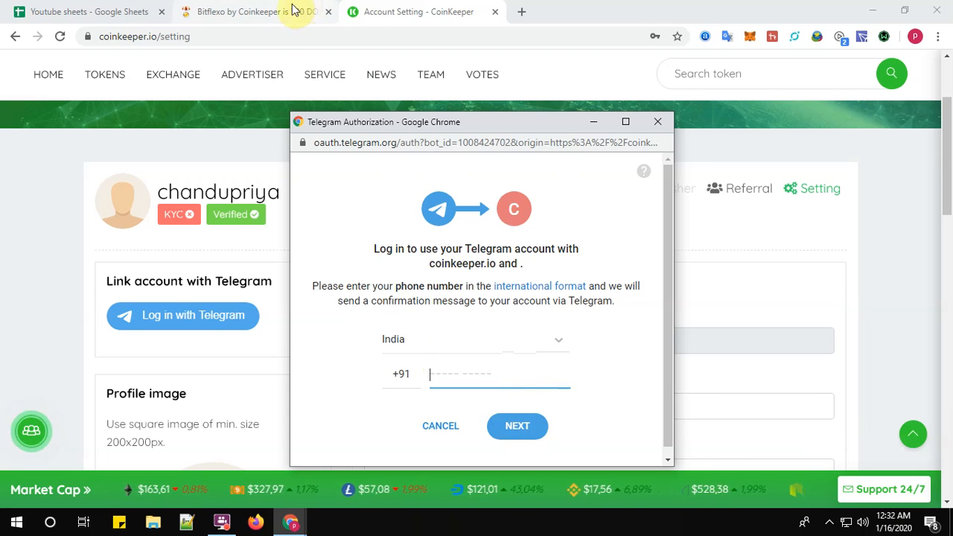
- Confirm the Telegram link Success dialog and check the coinkeeper.io login notice in Telegram Web
left_click(253, 11)
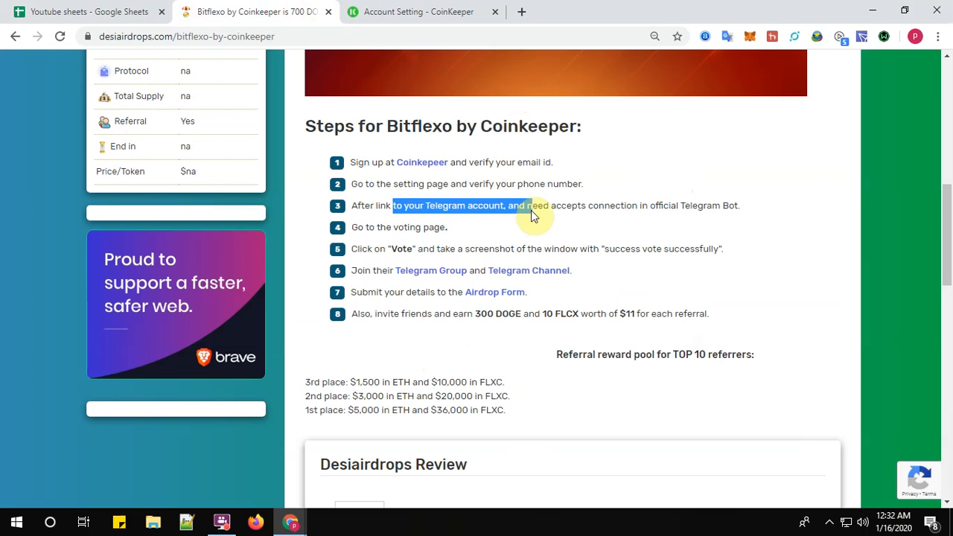
left_click_drag(533, 216, 733, 205)
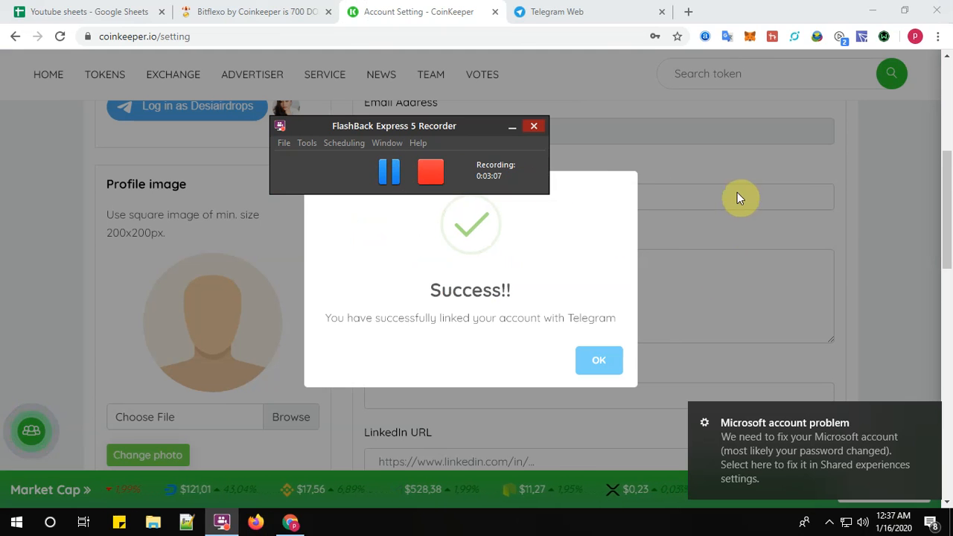
left_click(599, 360)
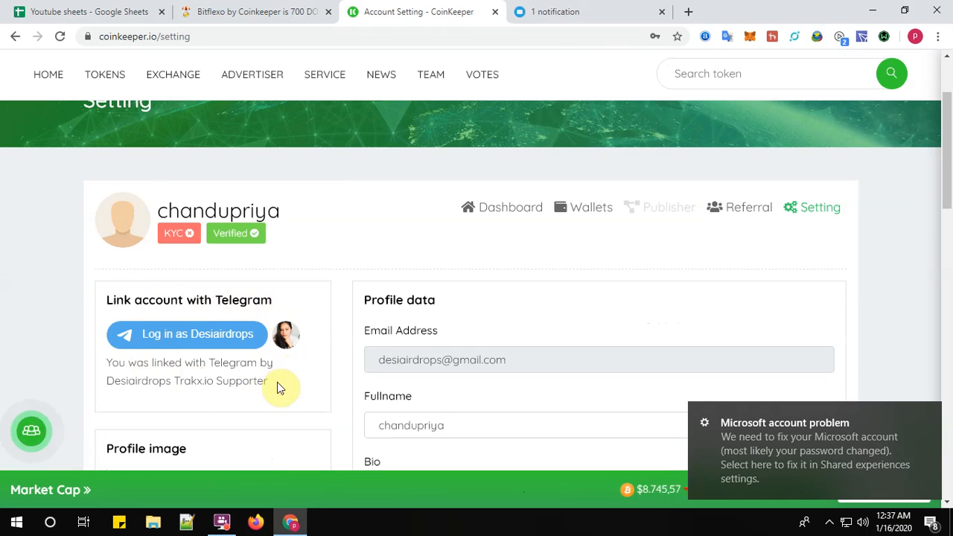
left_click(254, 11)
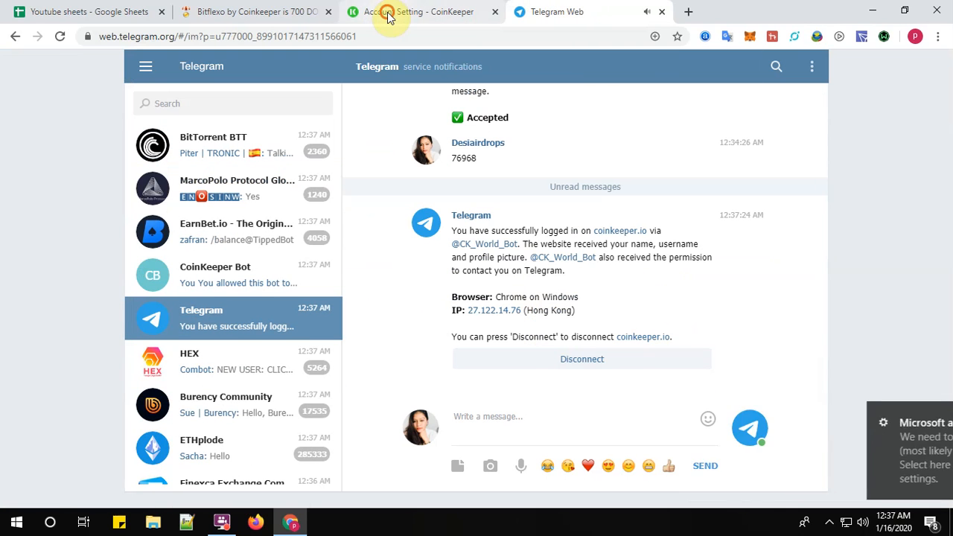
- Open CoinKeeper's VOTES page, view the vote table, then reread airdrop step 5
left_click(417, 12)
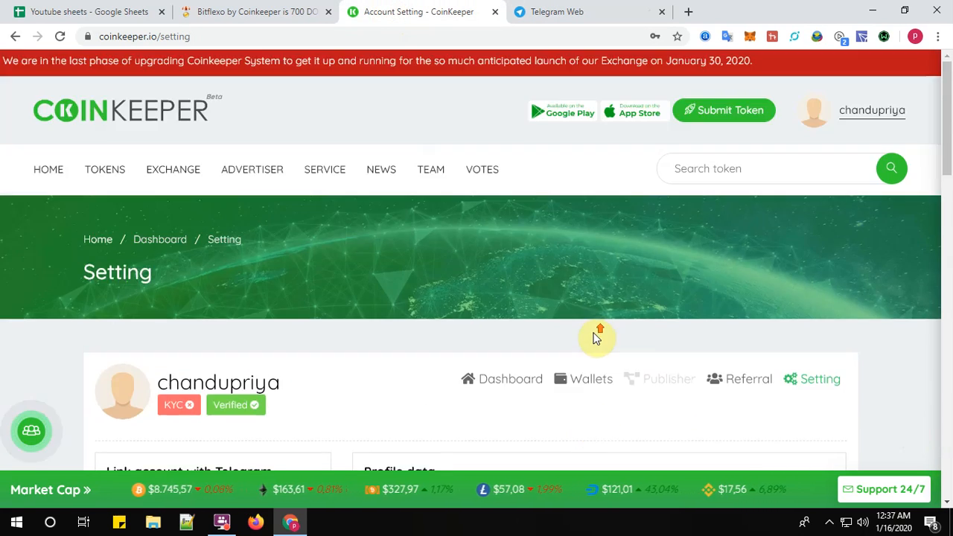
left_click(105, 169)
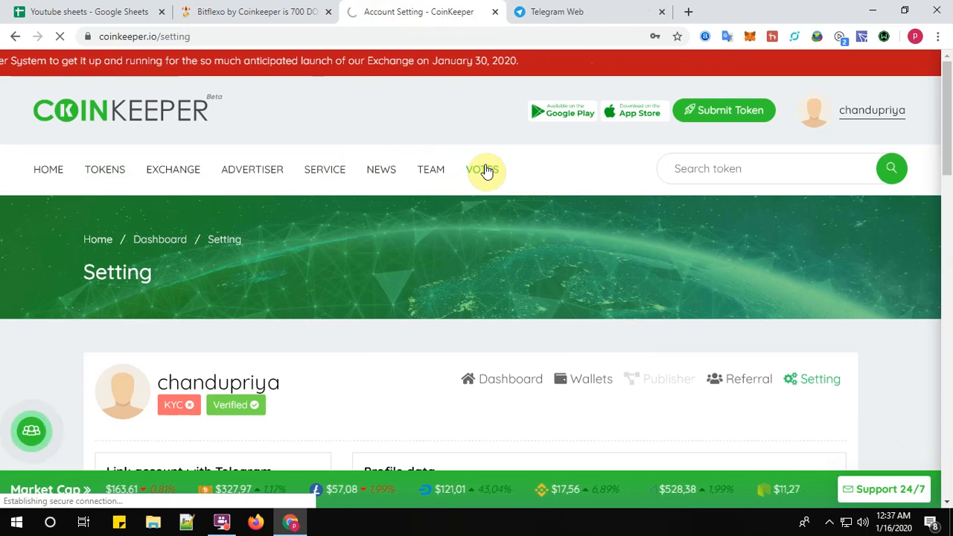
left_click(483, 170)
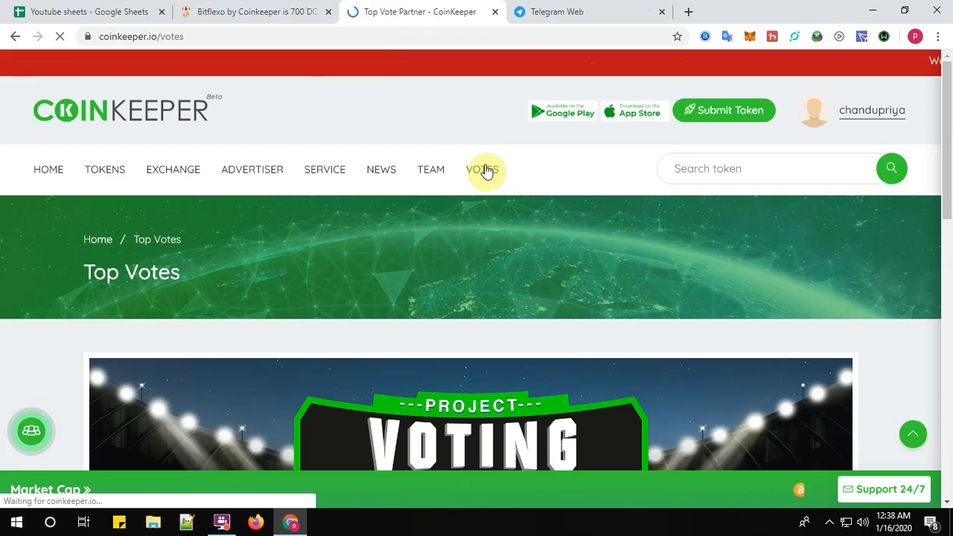
scroll("down", 3)
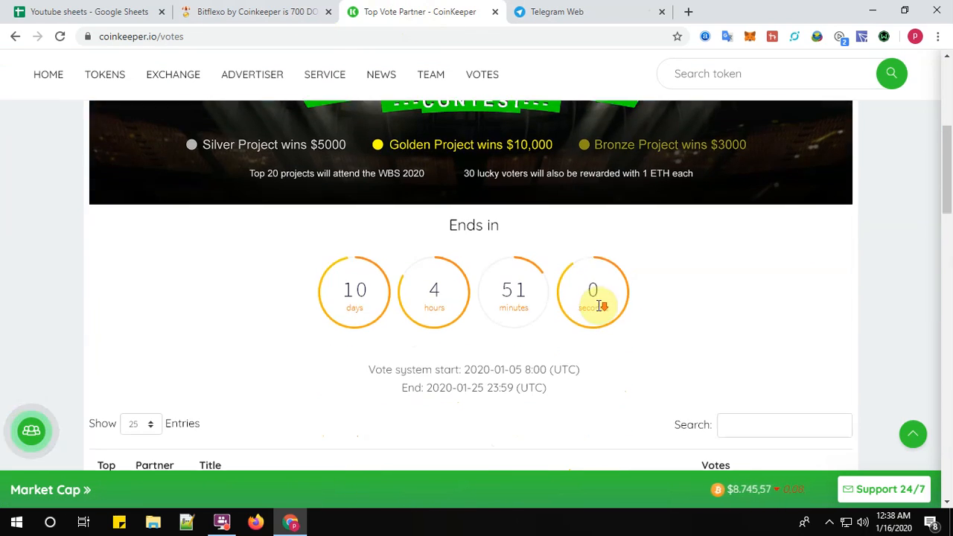
scroll("down", 3)
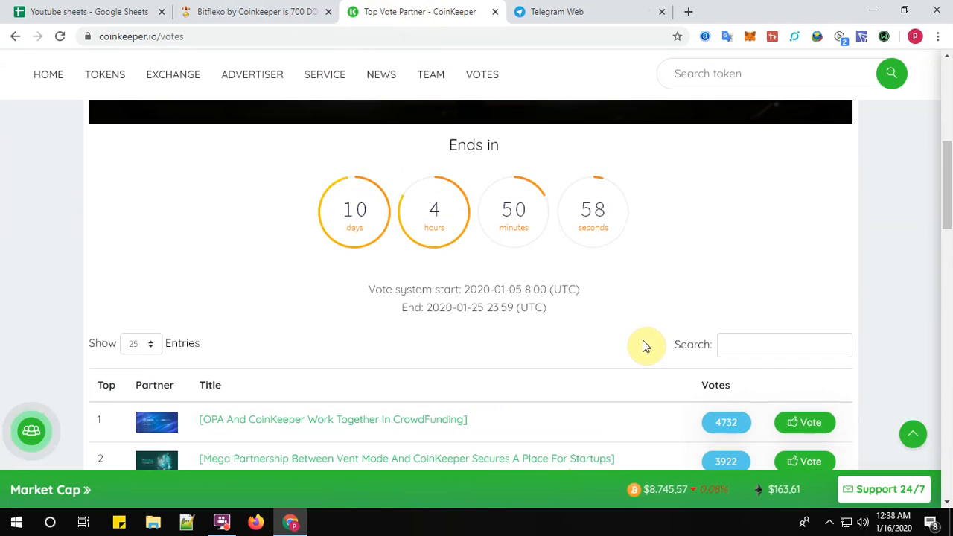
left_click(253, 12)
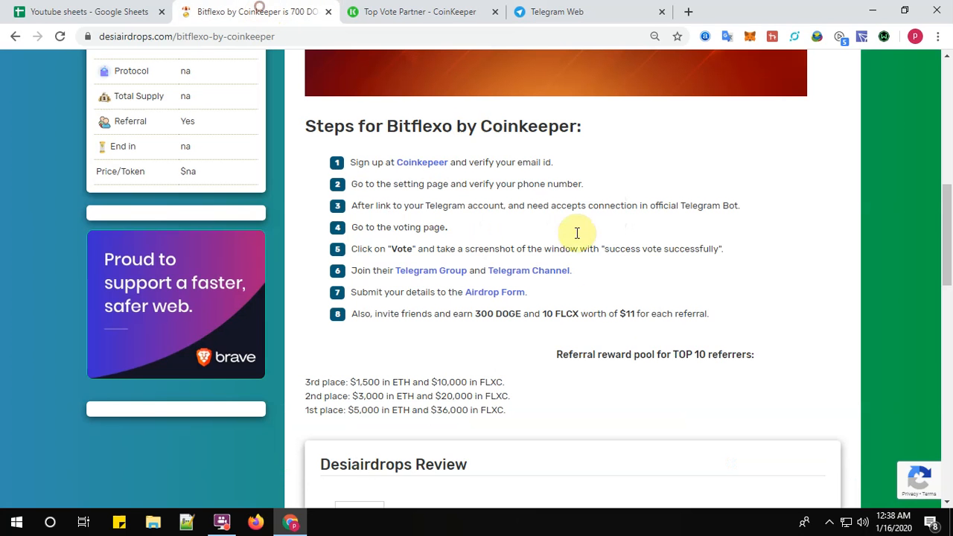
mouse_move(454, 266)
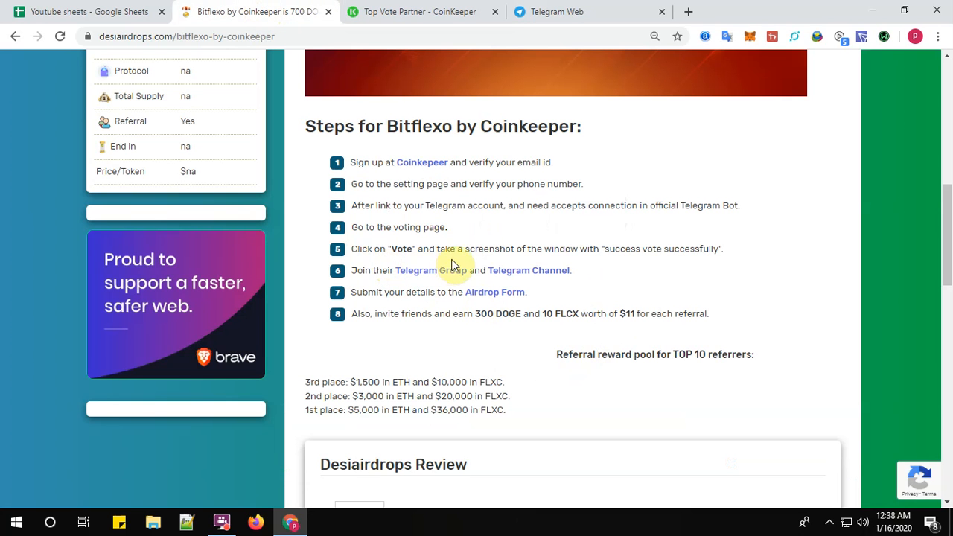
mouse_move(585, 265)
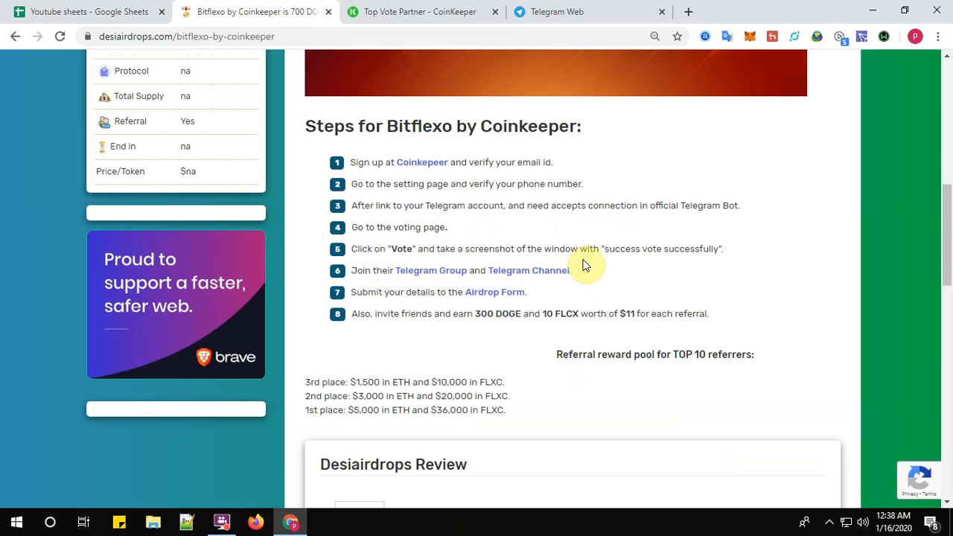
mouse_move(686, 279)
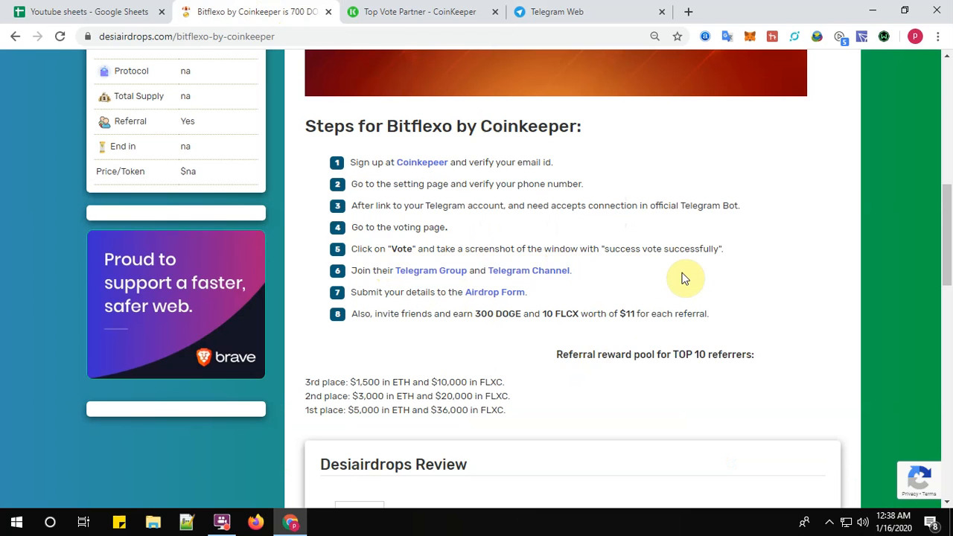
mouse_move(529, 67)
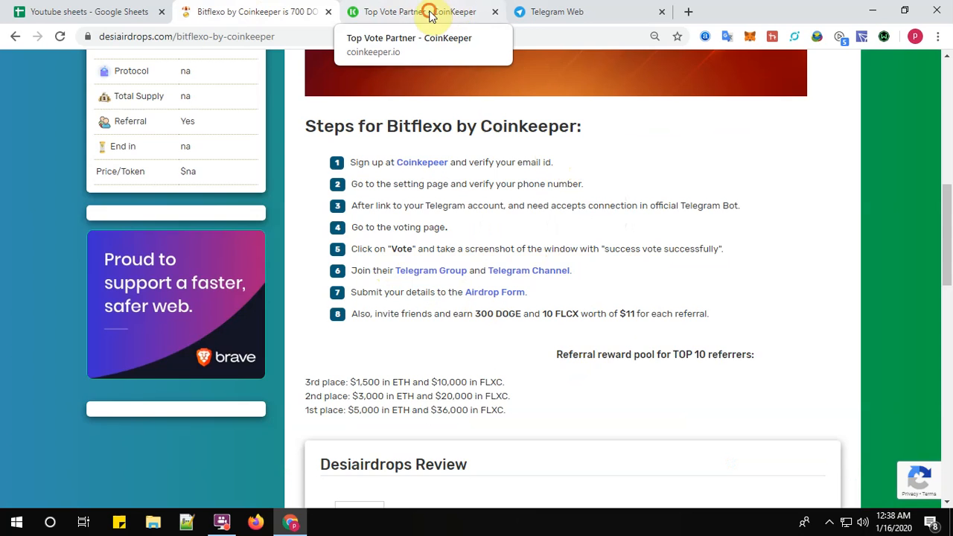
- Vote for the top-listed partner and save the success screenshot as a PNG
left_click(421, 11)
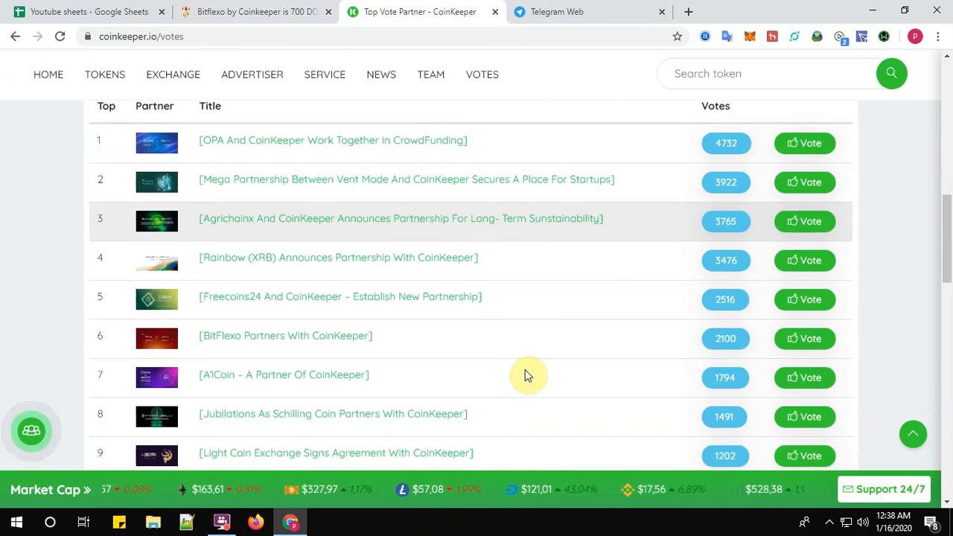
mouse_move(525, 371)
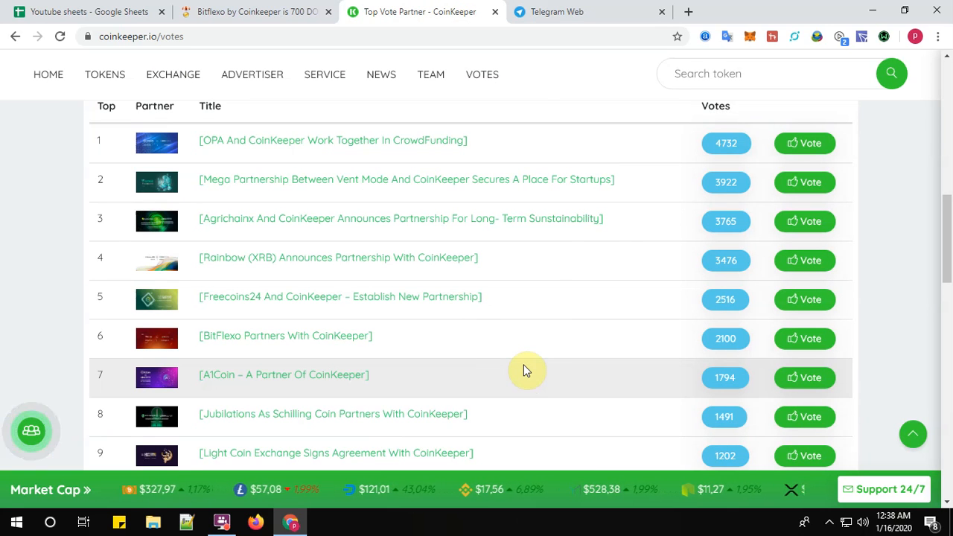
scroll("down", 3)
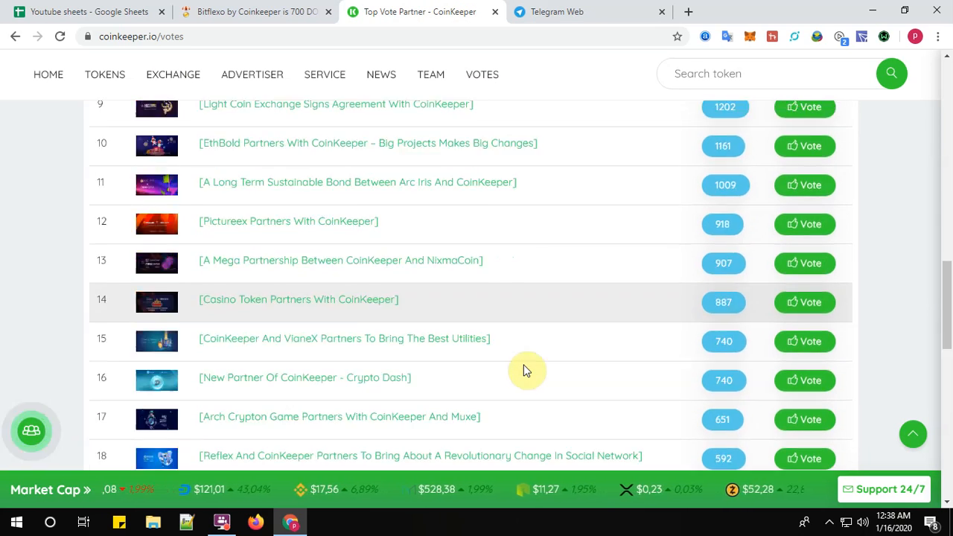
scroll("down", 3)
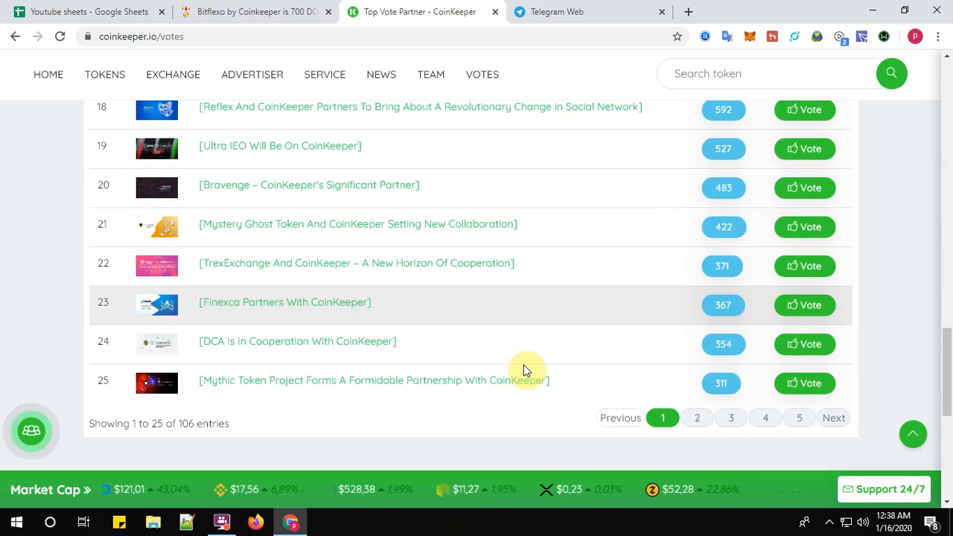
scroll("up", 3)
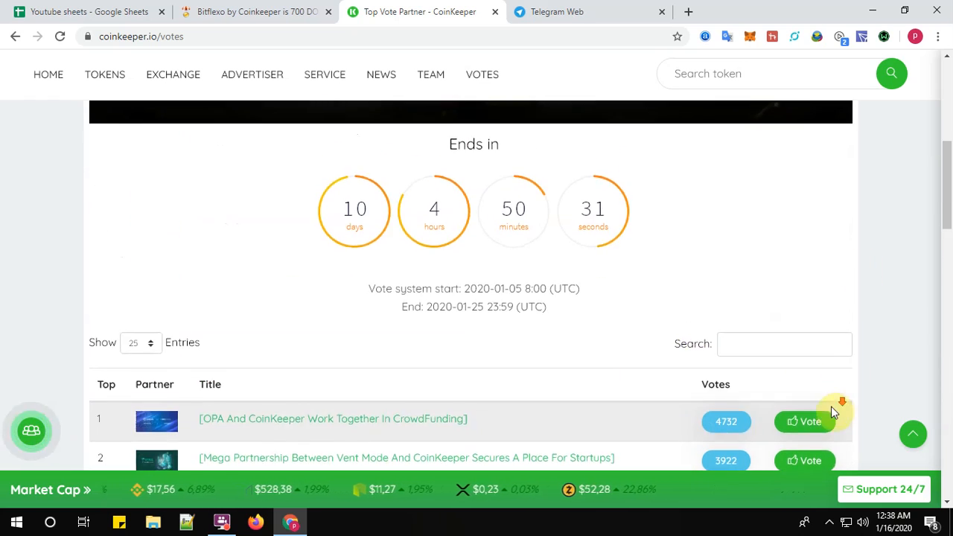
left_click(805, 422)
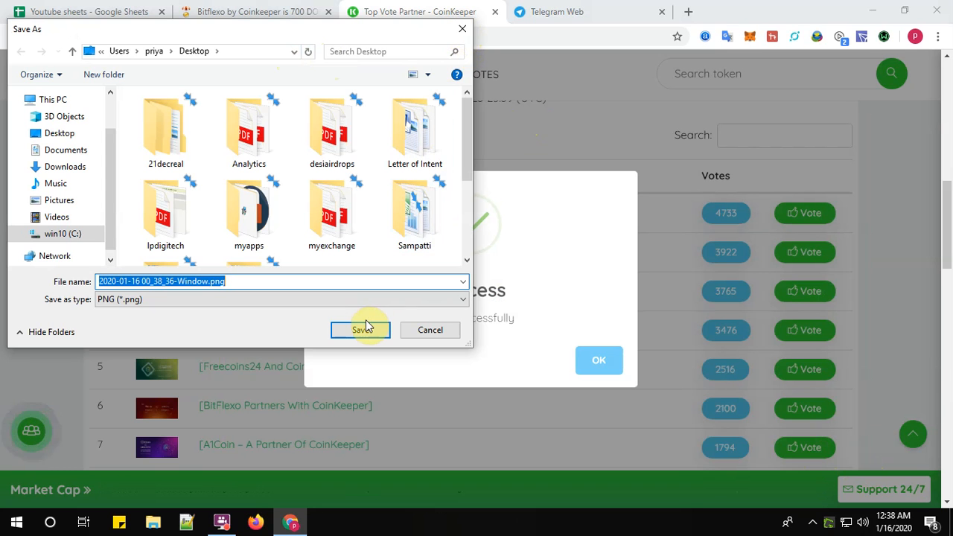
left_click(359, 330)
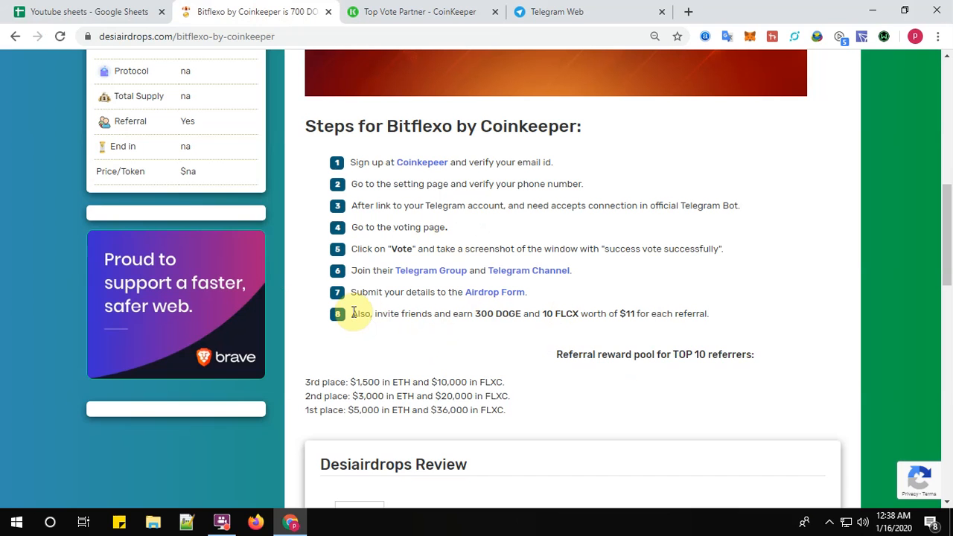
mouse_move(430, 270)
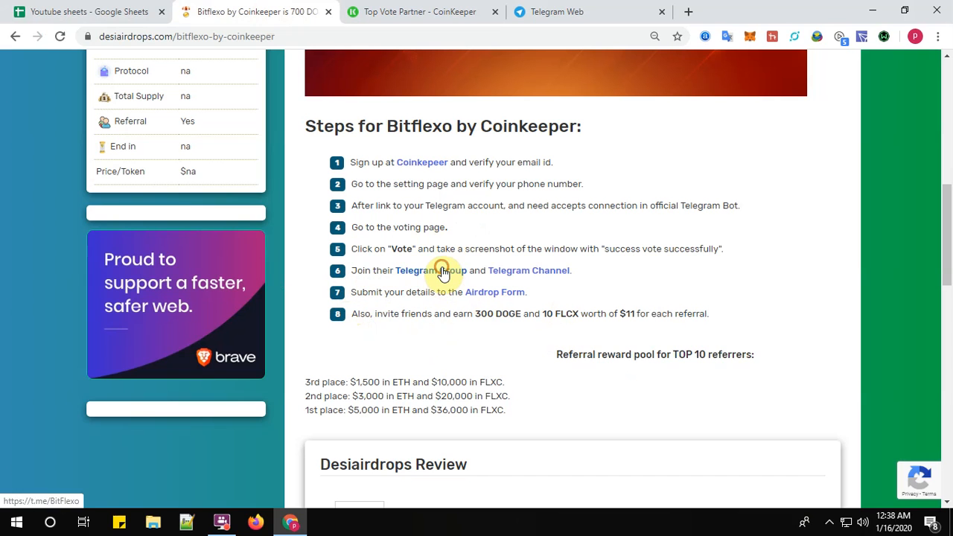
- Open the BitFlexo Telegram links in Telegram Web and join the Official BitFlexo Group
left_click(414, 271)
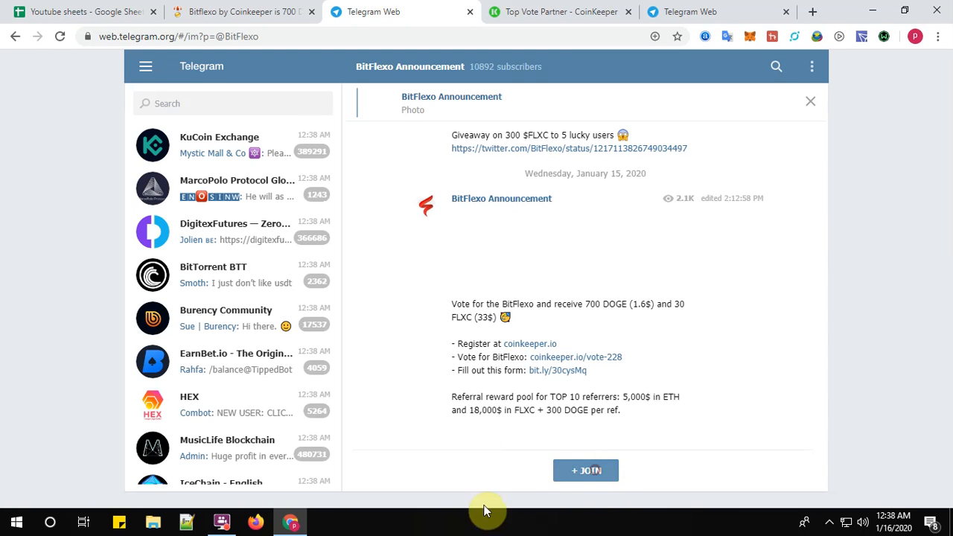
left_click(586, 470)
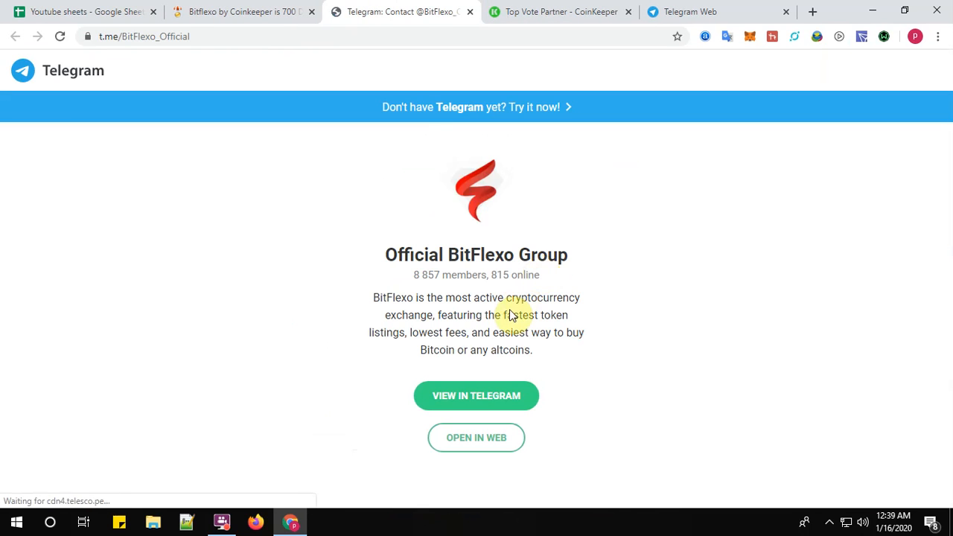
left_click(476, 437)
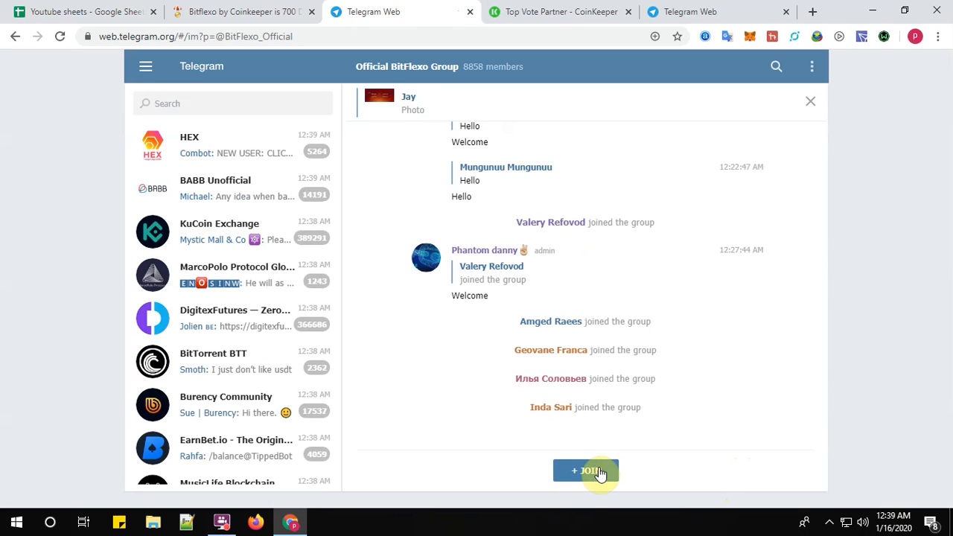
left_click(238, 11)
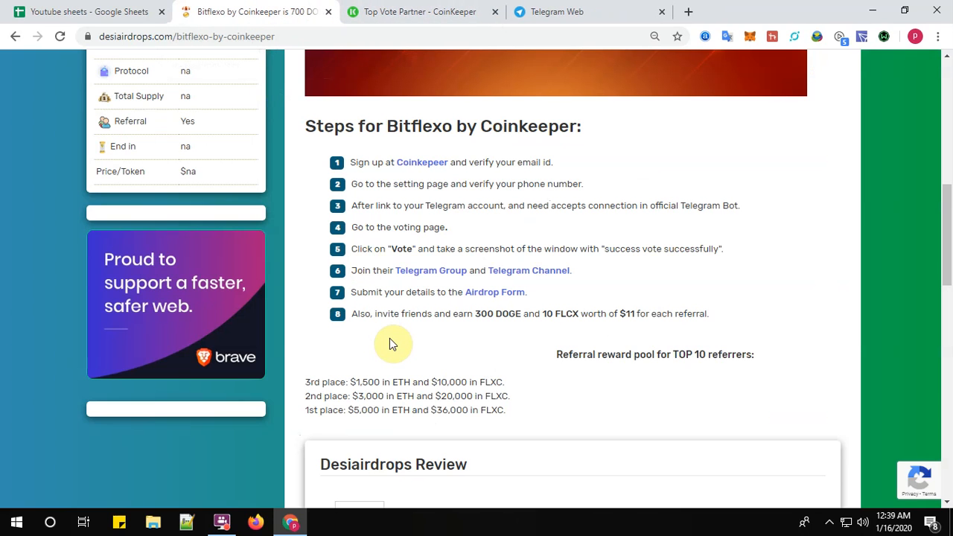
mouse_move(505, 298)
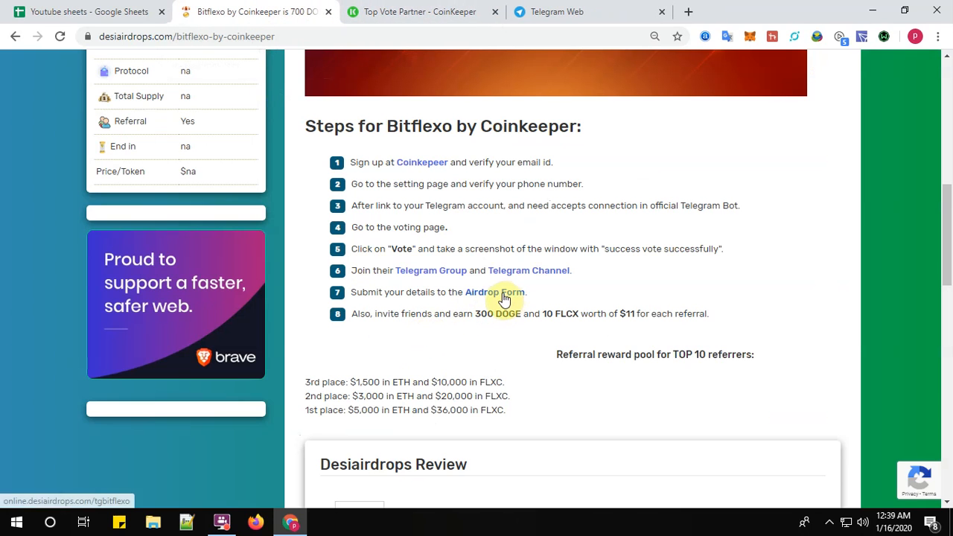
- Open the BitFlexo Voting Airdrop form via the 'Airdrop Form' link in step 7
left_click(496, 292)
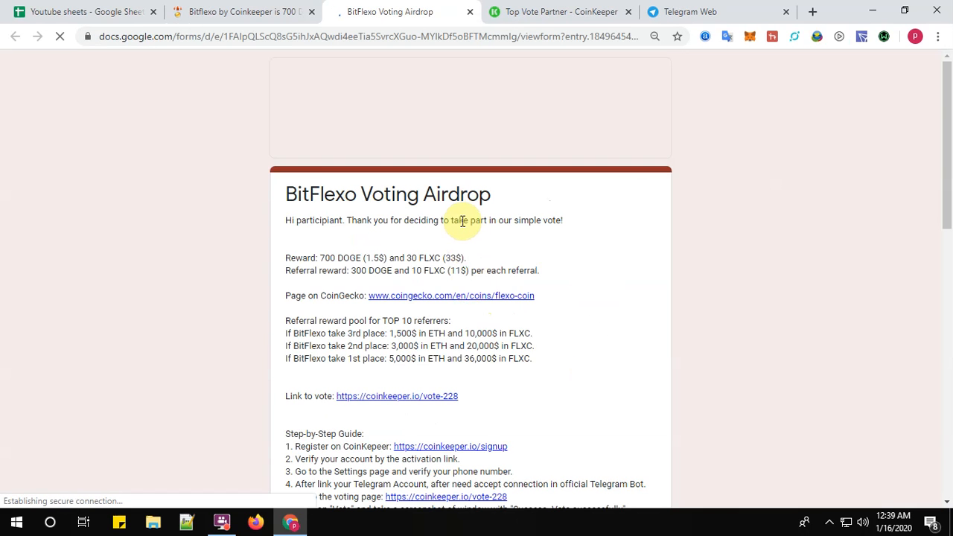
- Enter the BitFlexo account email (des…gmail.com) in the form's email field
scroll("down", 3)
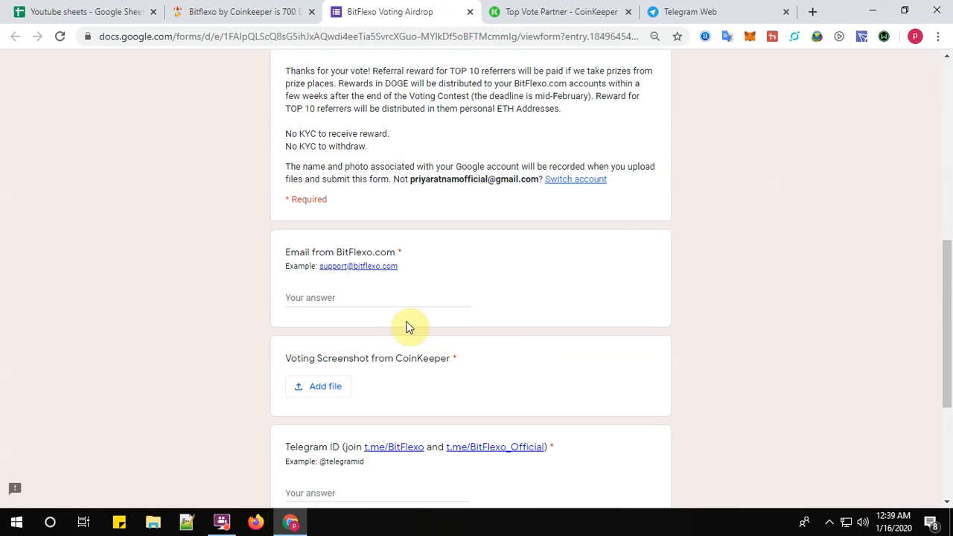
left_click(376, 297)
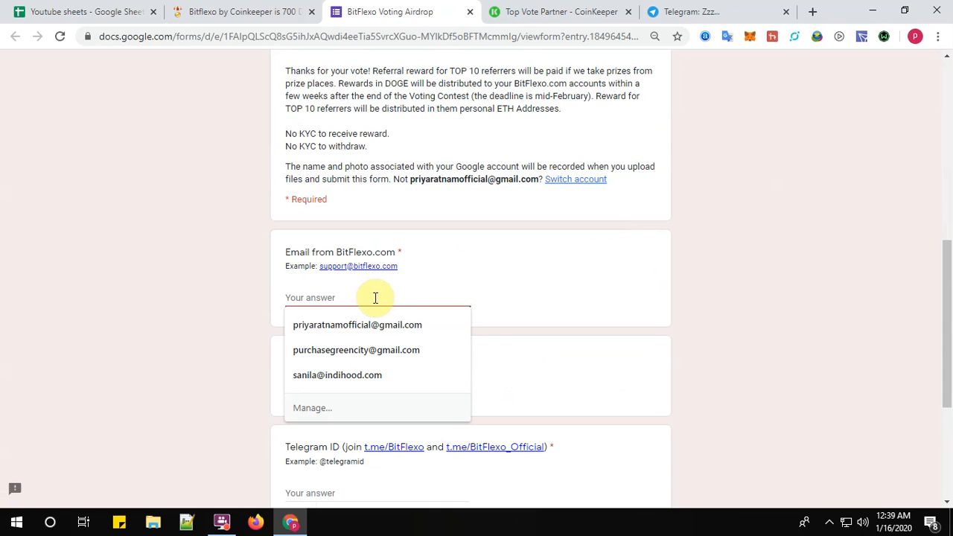
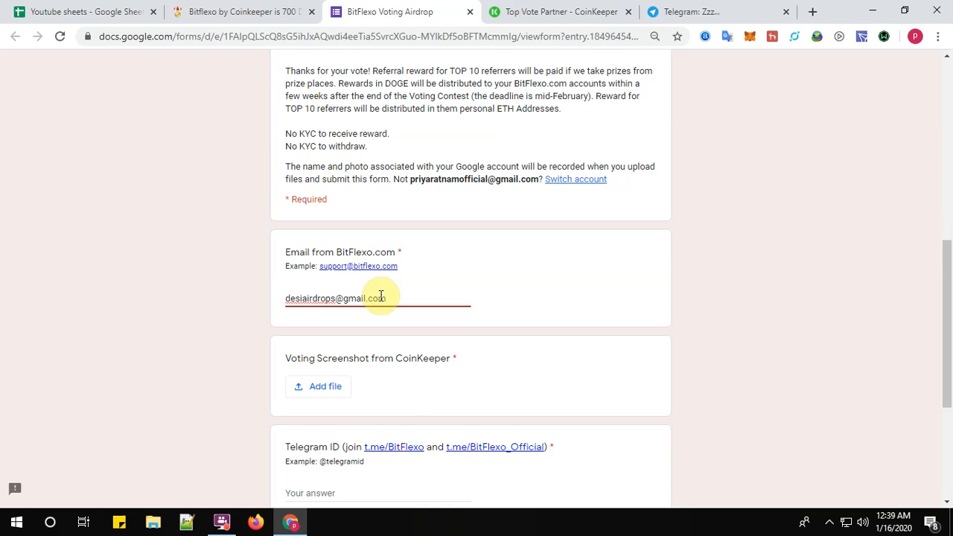
- Start uploading the voting screenshot, then cancel without adding a file
scroll("down", 3)
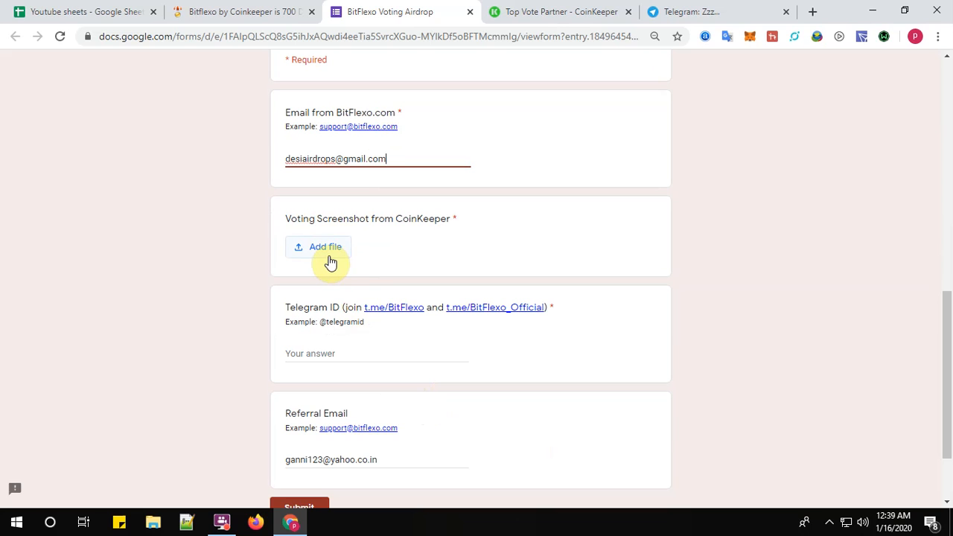
mouse_move(345, 239)
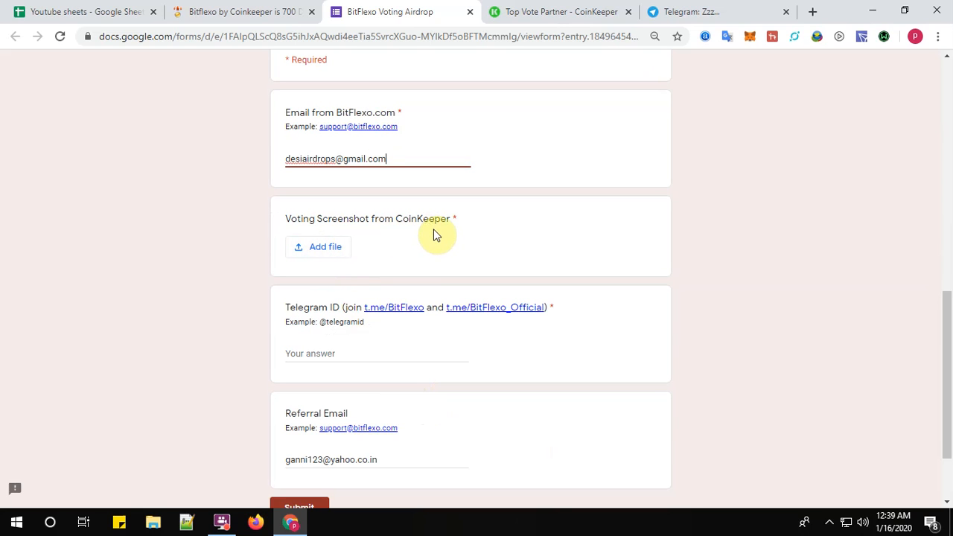
left_click(318, 246)
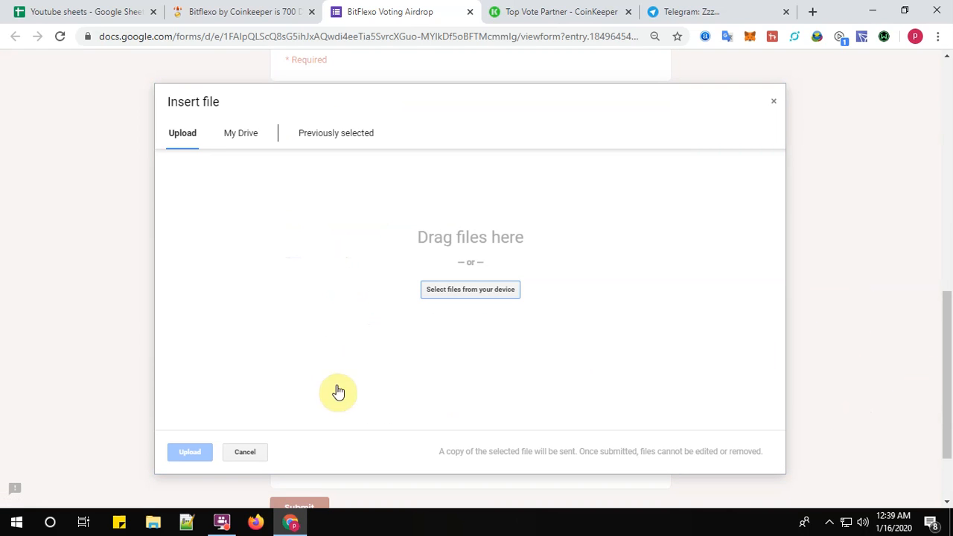
left_click(245, 452)
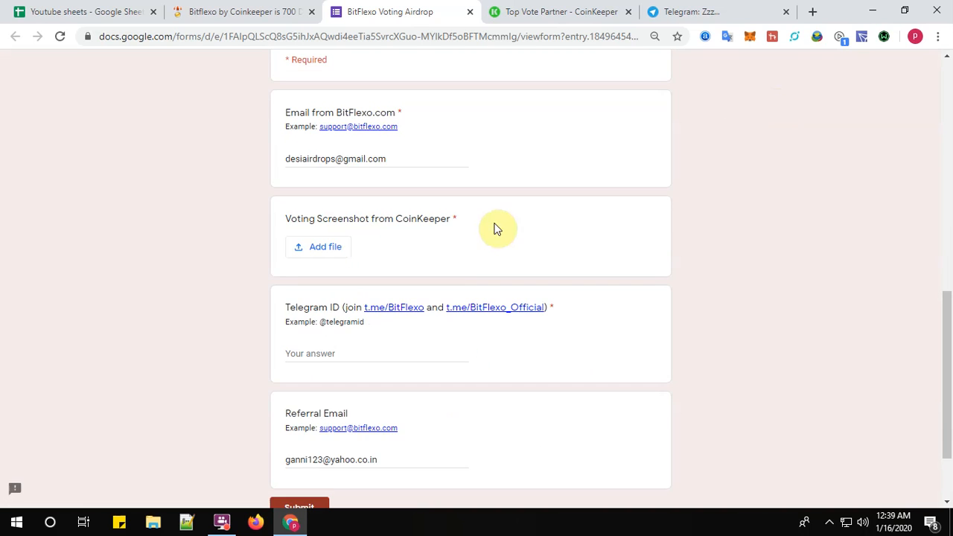
mouse_move(563, 409)
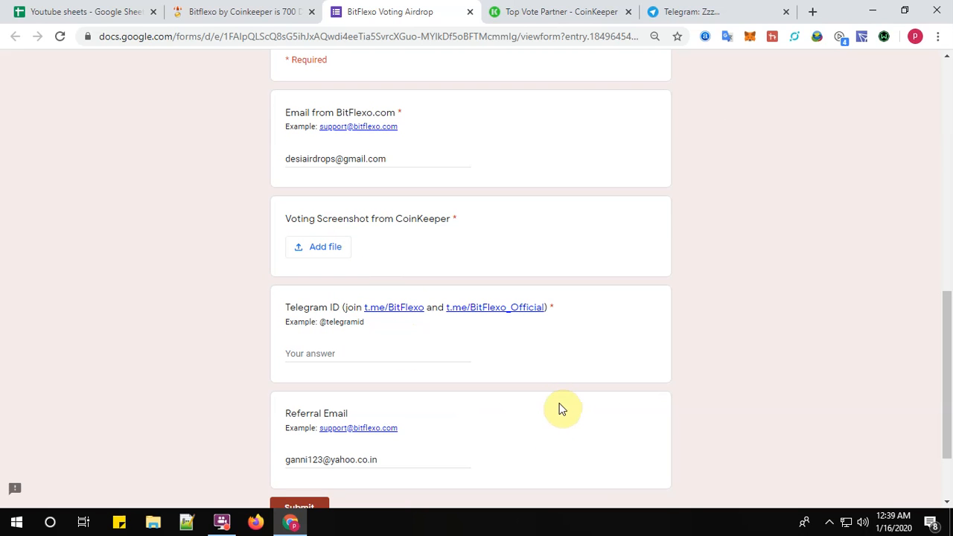
scroll("down", 3)
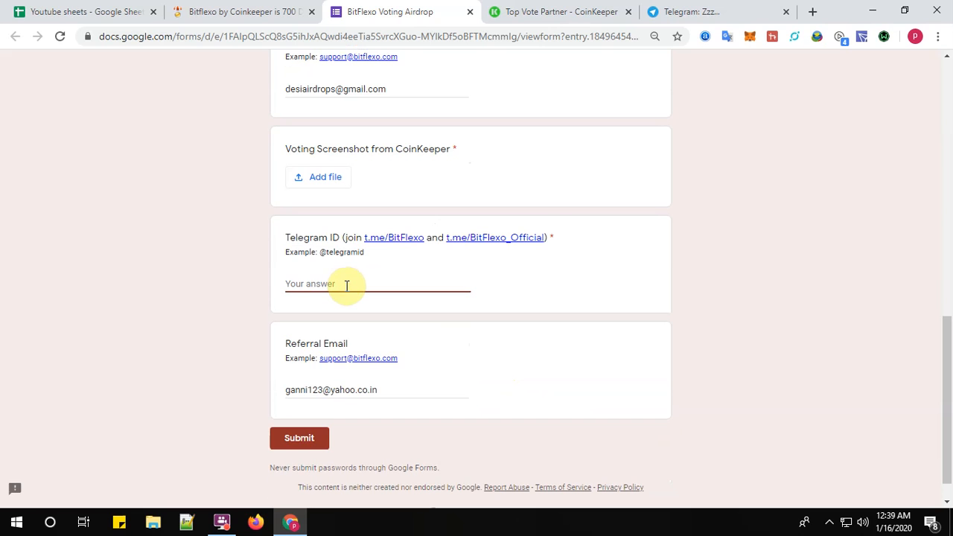
type("@desiairdrops99")
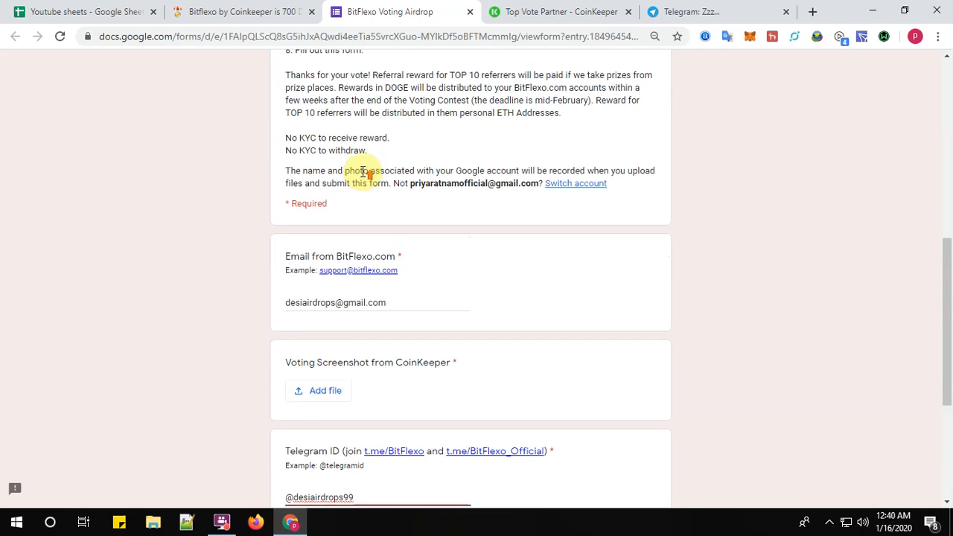
scroll("down", 3)
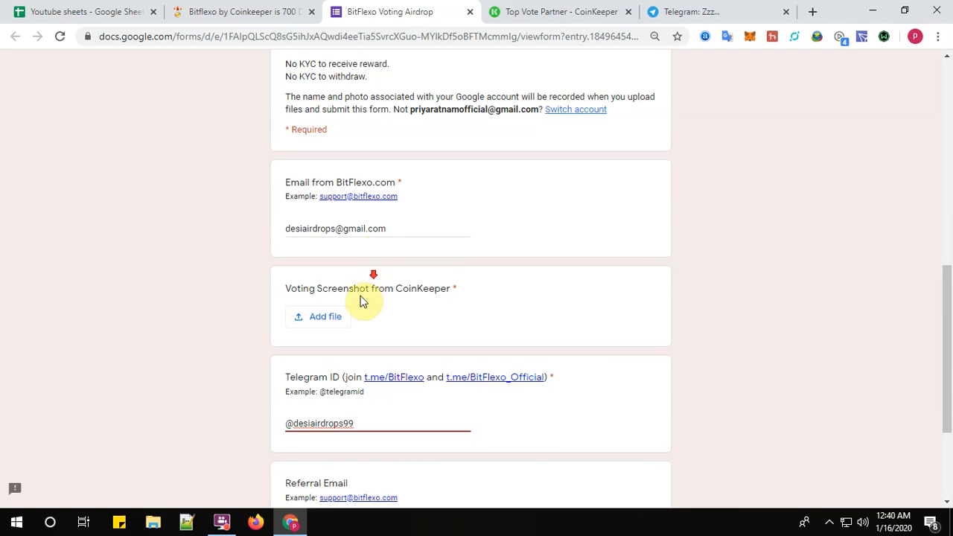
scroll("down", 3)
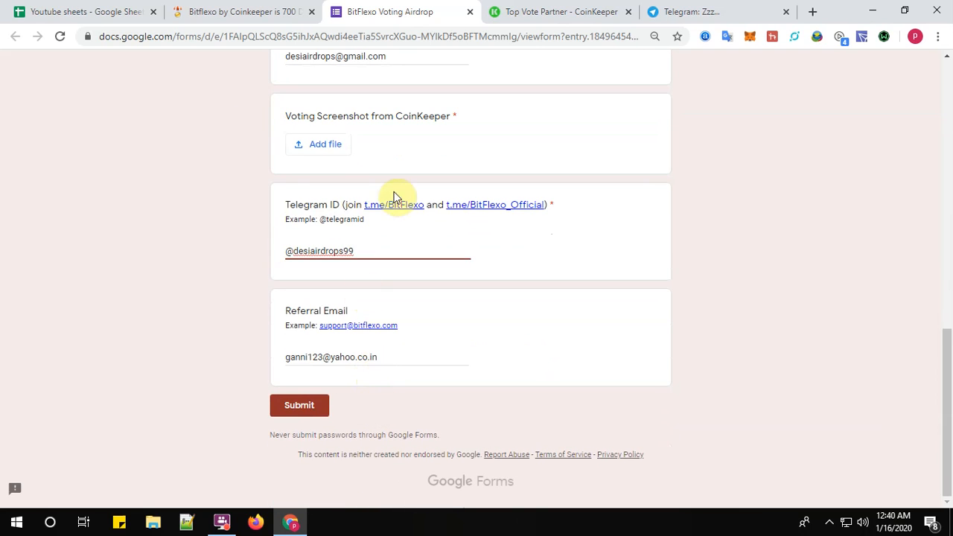
mouse_move(333, 156)
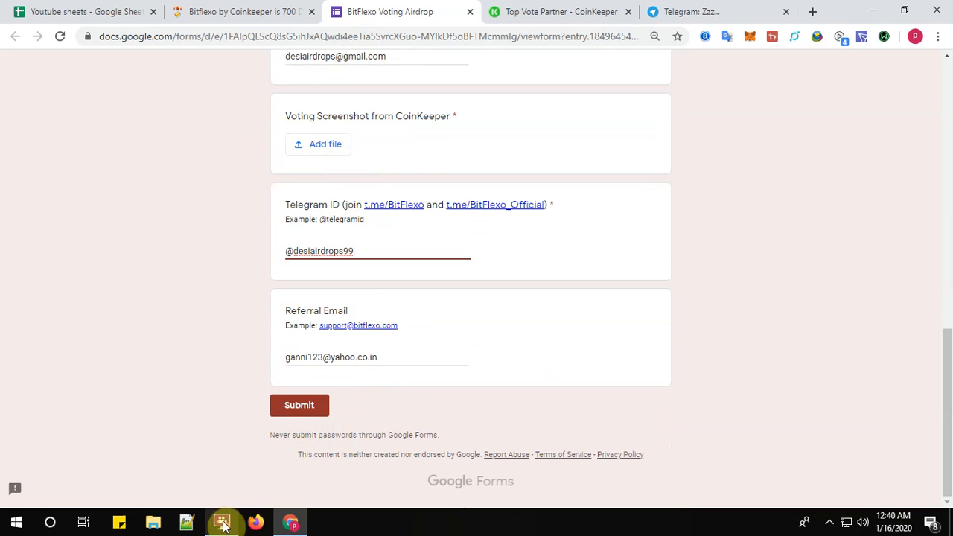
left_click(222, 522)
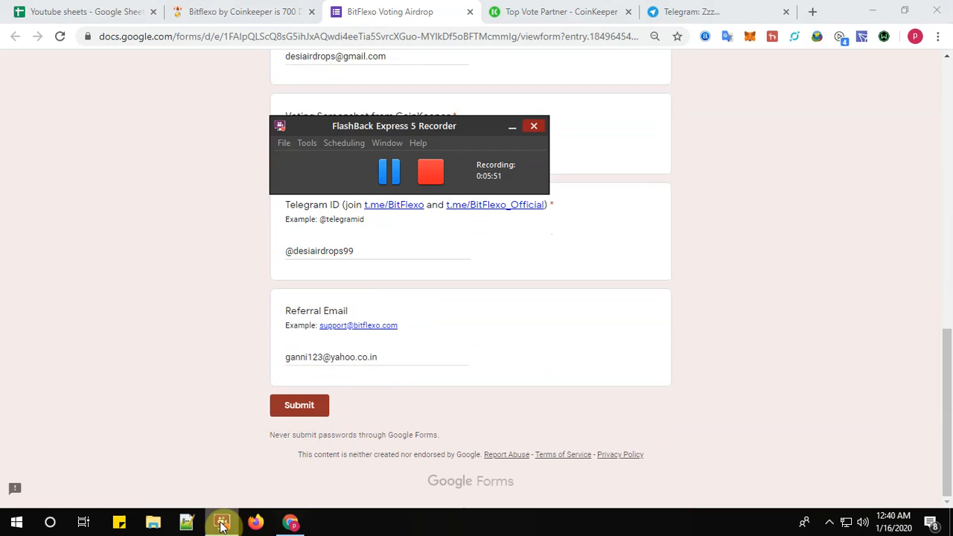
left_click(299, 405)
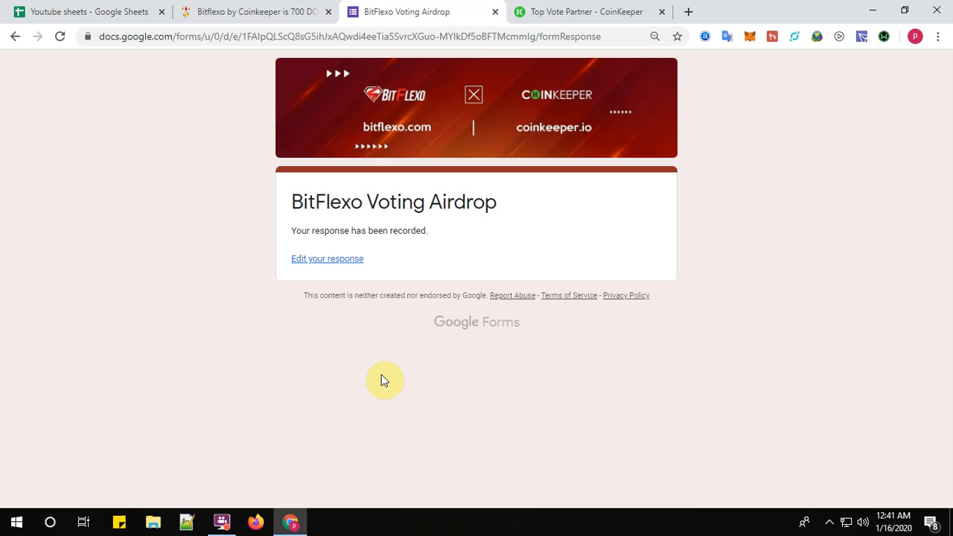
- Return to the 'Bitflexo by Coinkeeper' tab and scroll down to the comment box
left_click(253, 12)
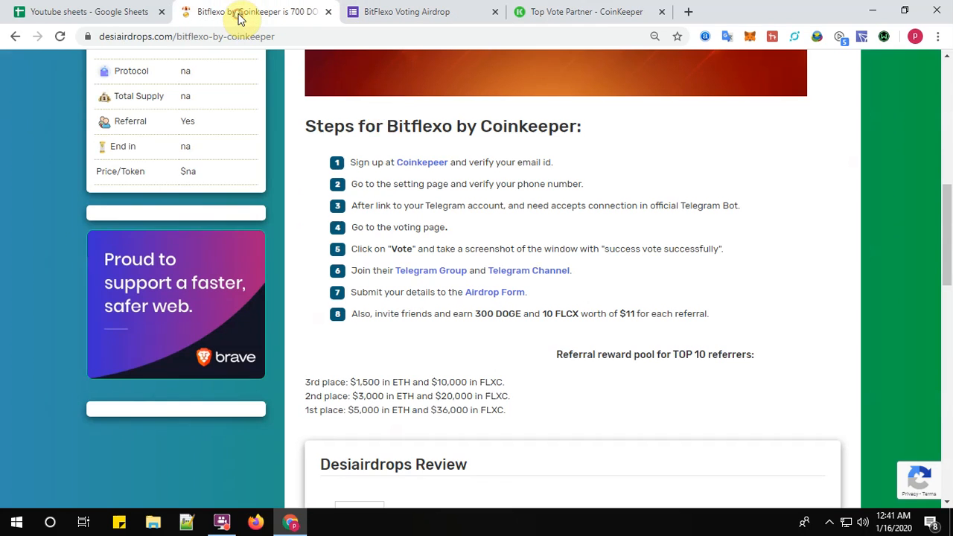
scroll("down", 3)
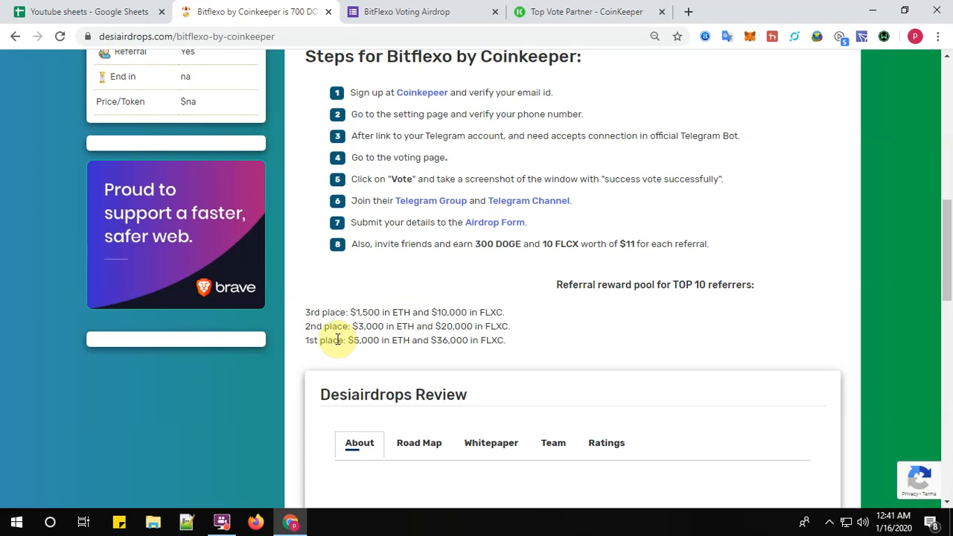
scroll("down", 3)
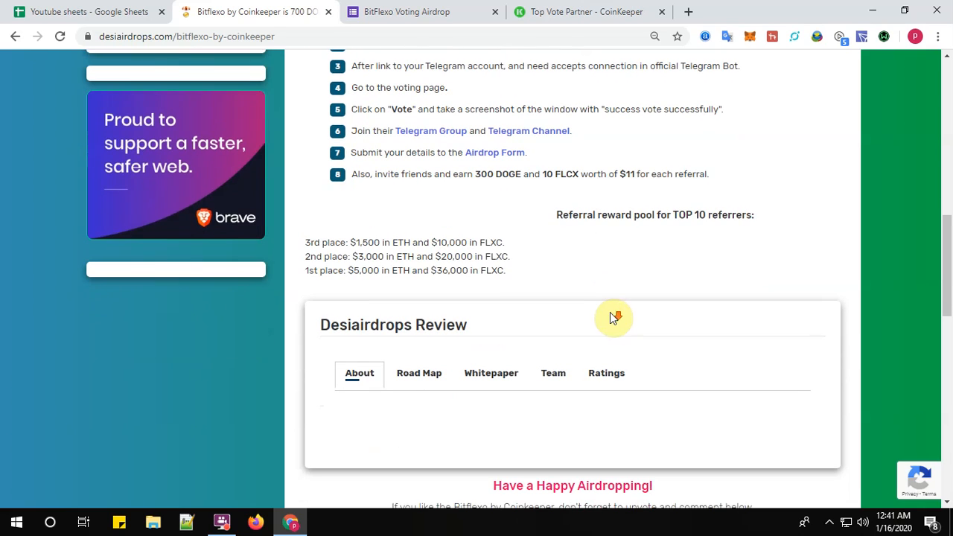
mouse_move(583, 312)
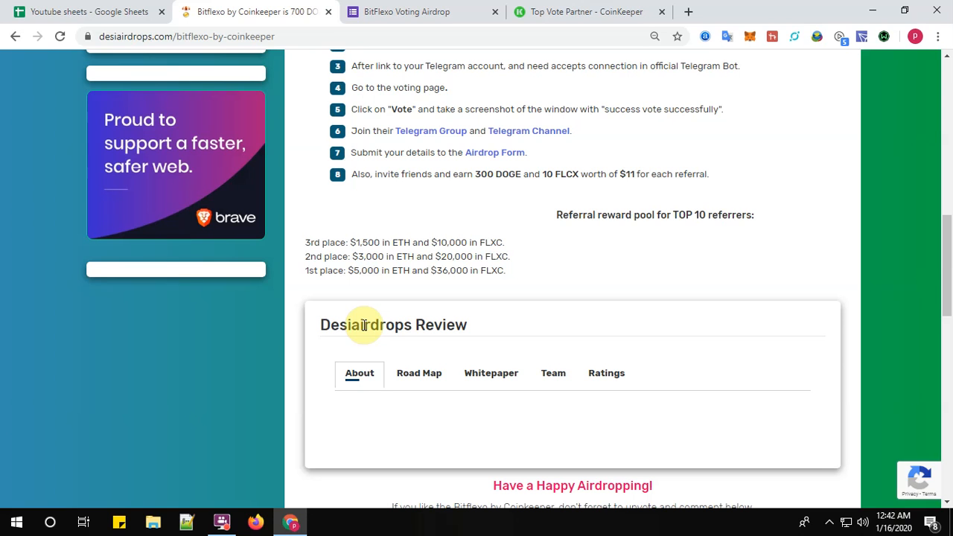
scroll("down", 3)
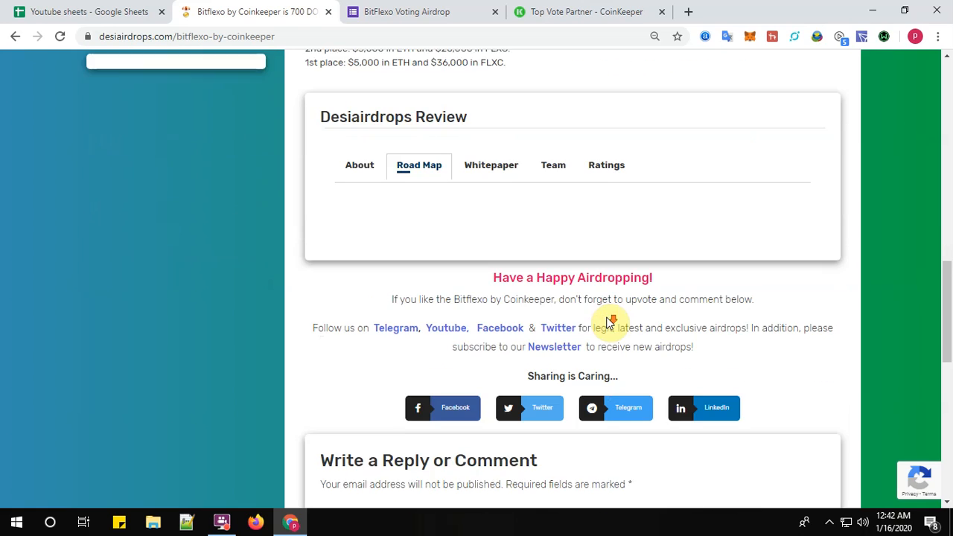
scroll("down", 3)
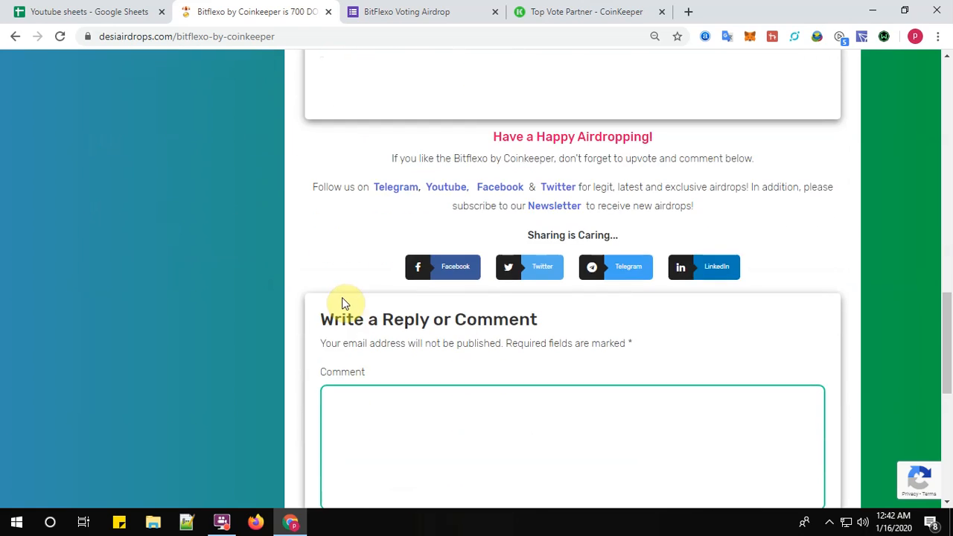